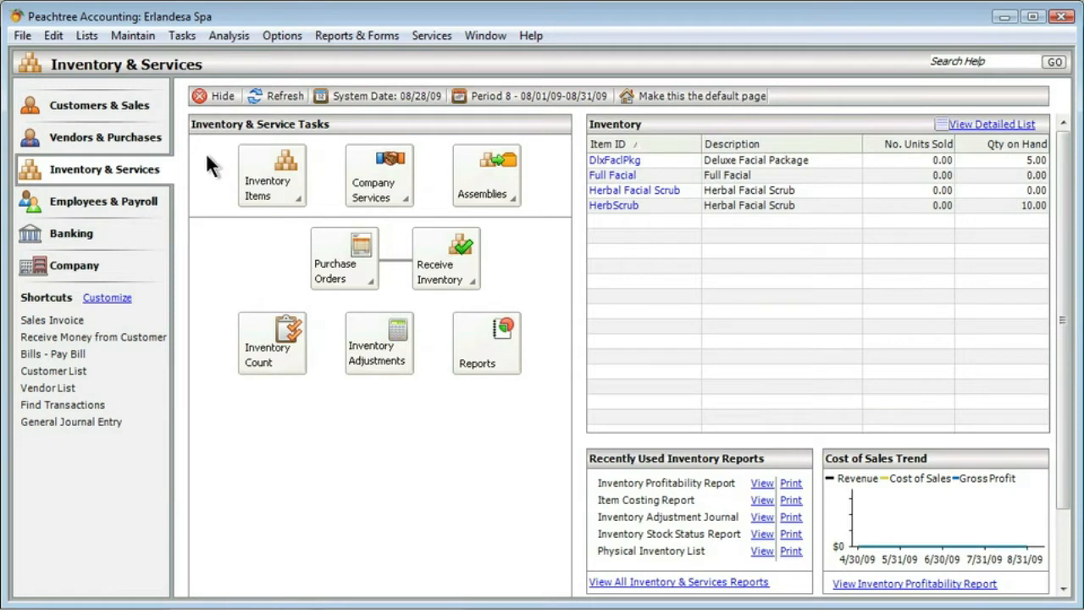
Step: Start a new vendor bill via Tasks > Bills > Enter Bills
click(181, 34)
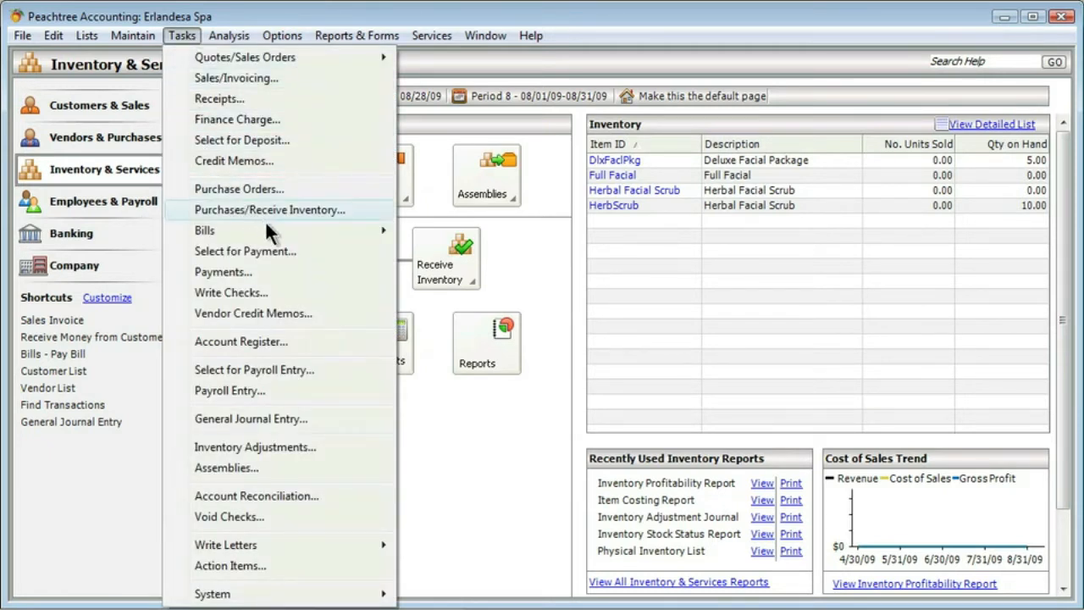
mouse_move(205, 230)
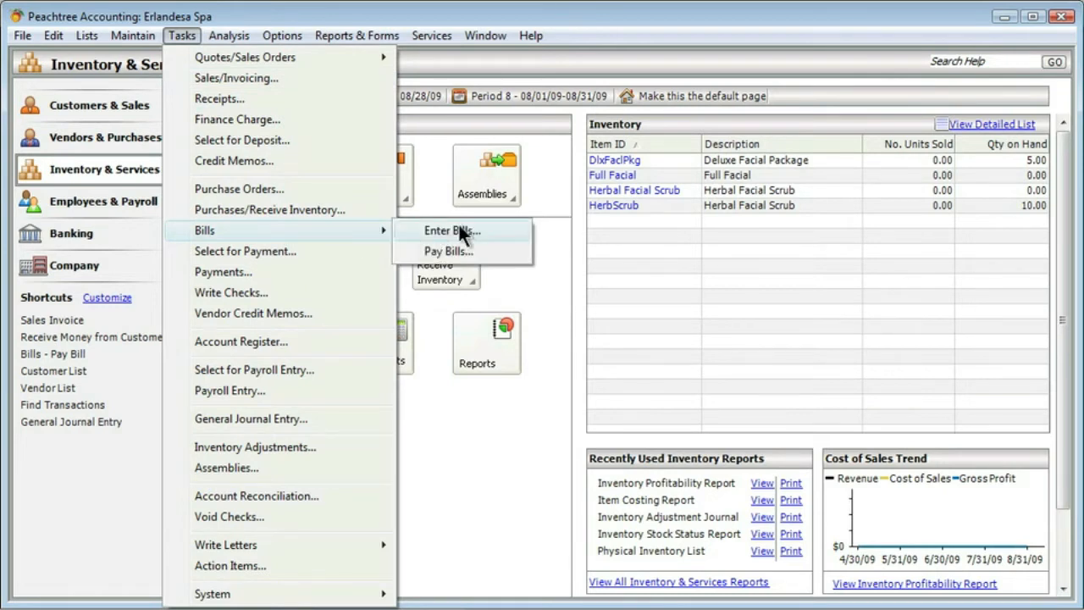
mouse_move(480, 237)
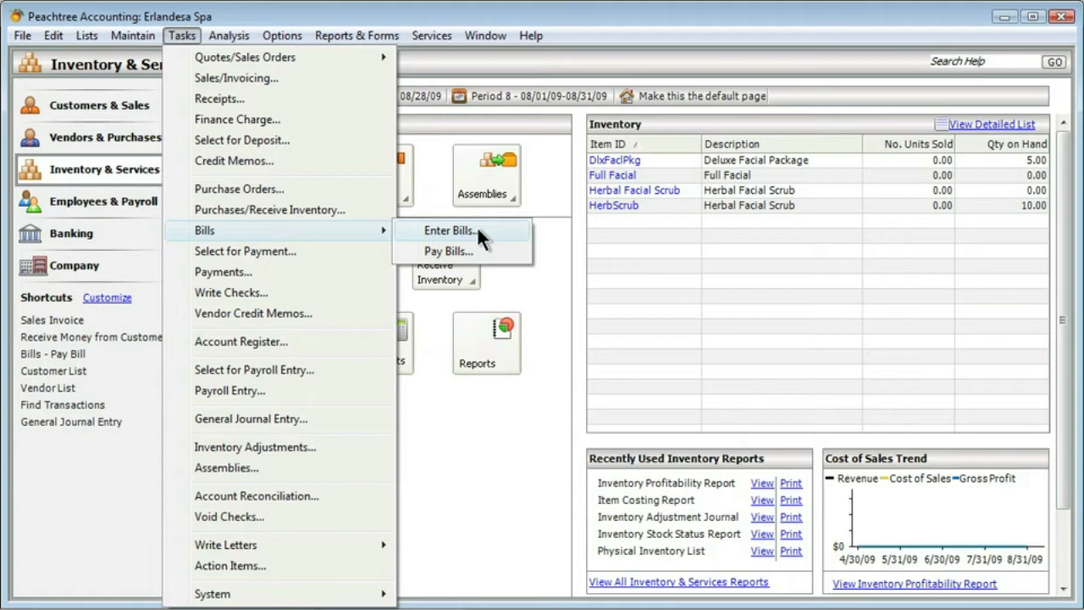
click(444, 230)
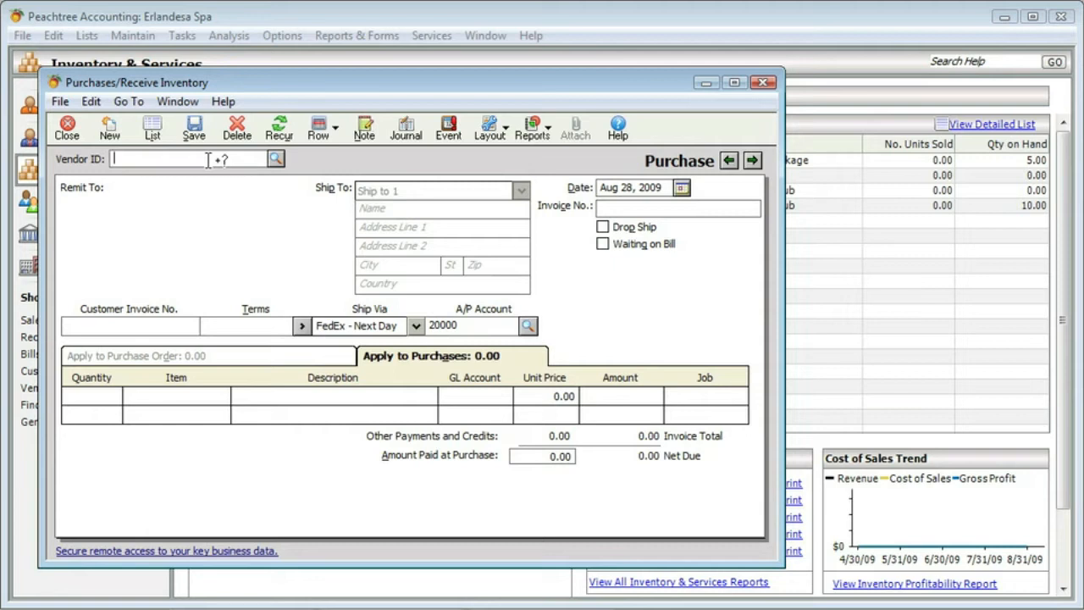
Step: Enter vendor ID Ringtone, remit-to Ringtone Cellular and invoice number 76423
text(R)
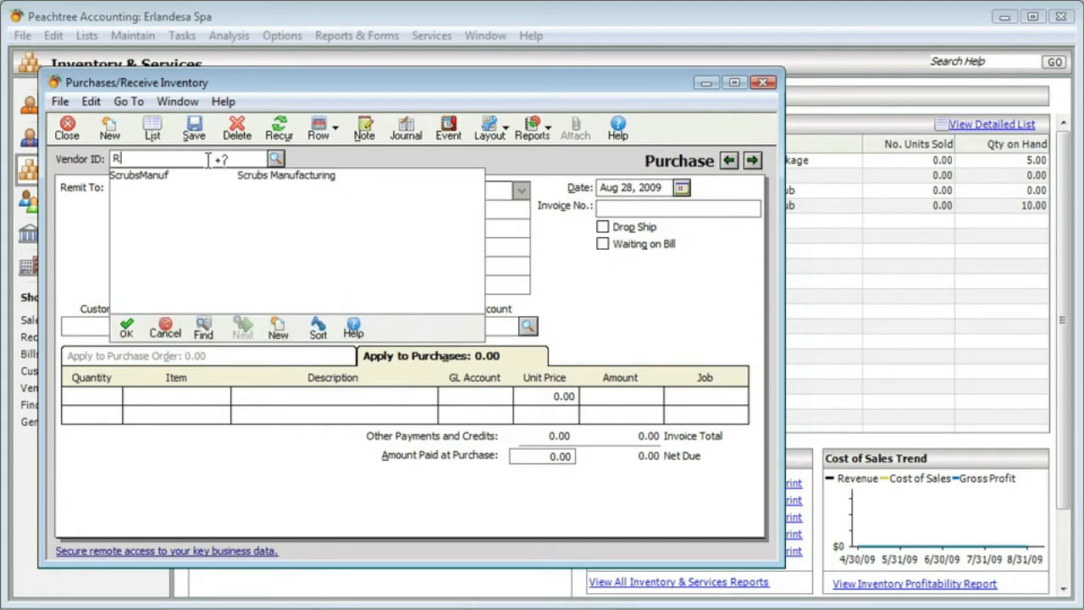
text(ingtone)
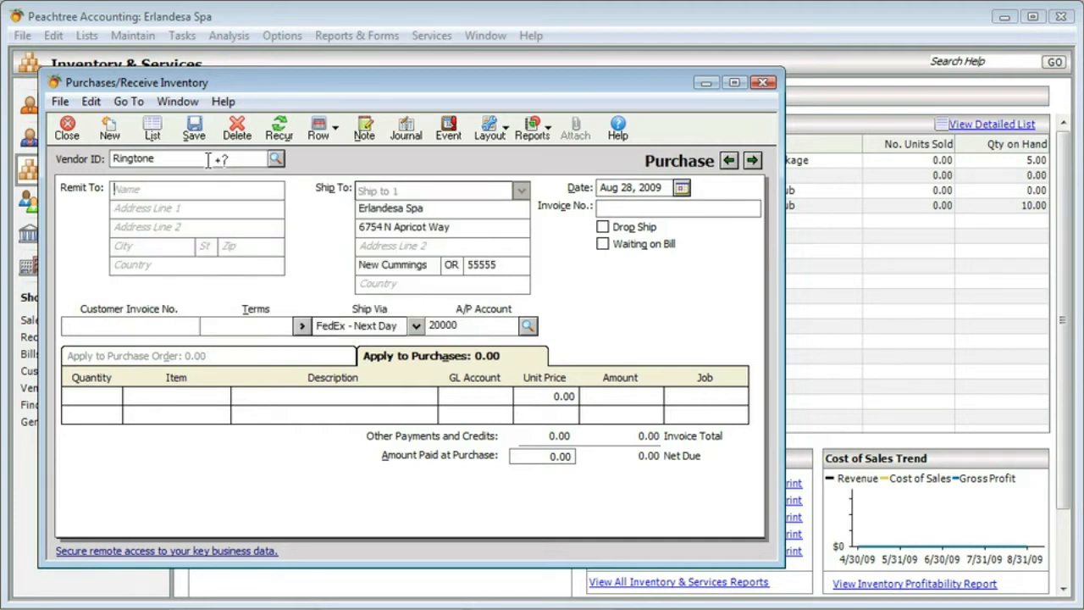
text(Ringtone Cellula)
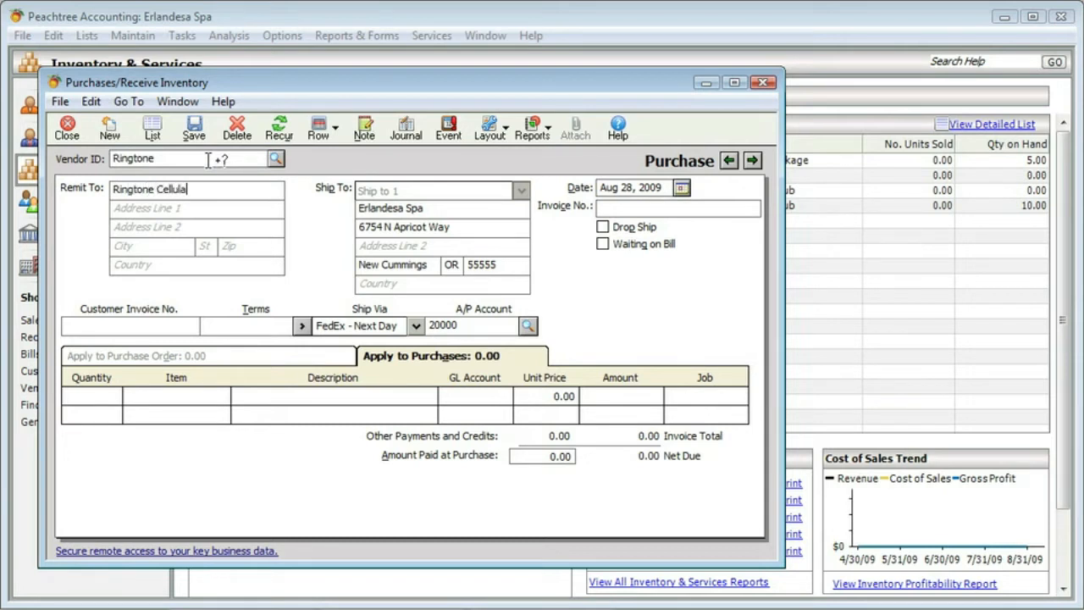
text(r)
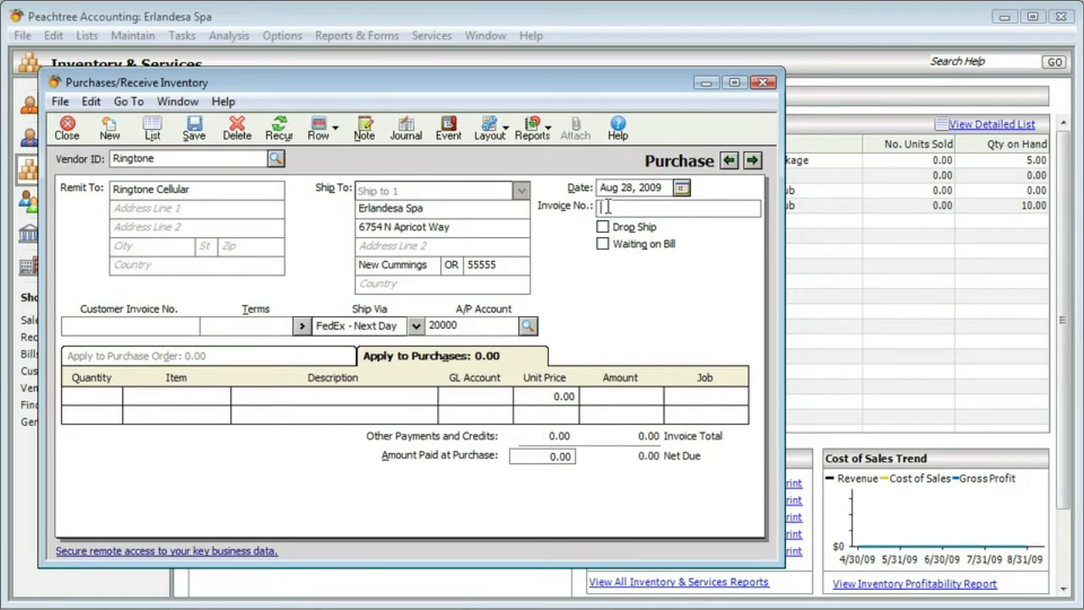
text(7242)
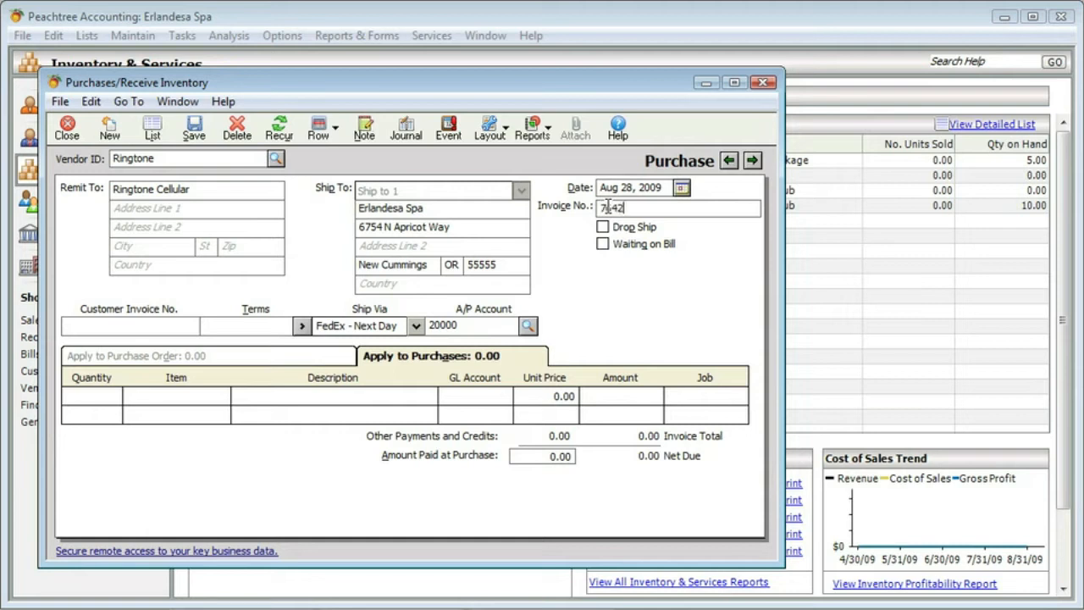
text(76423)
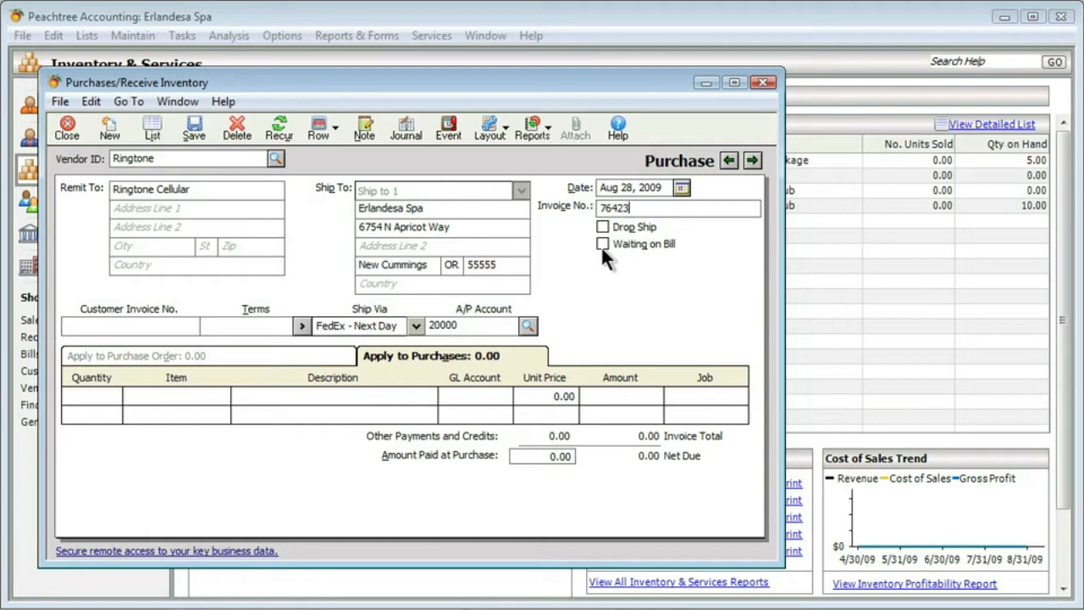
mouse_move(457, 329)
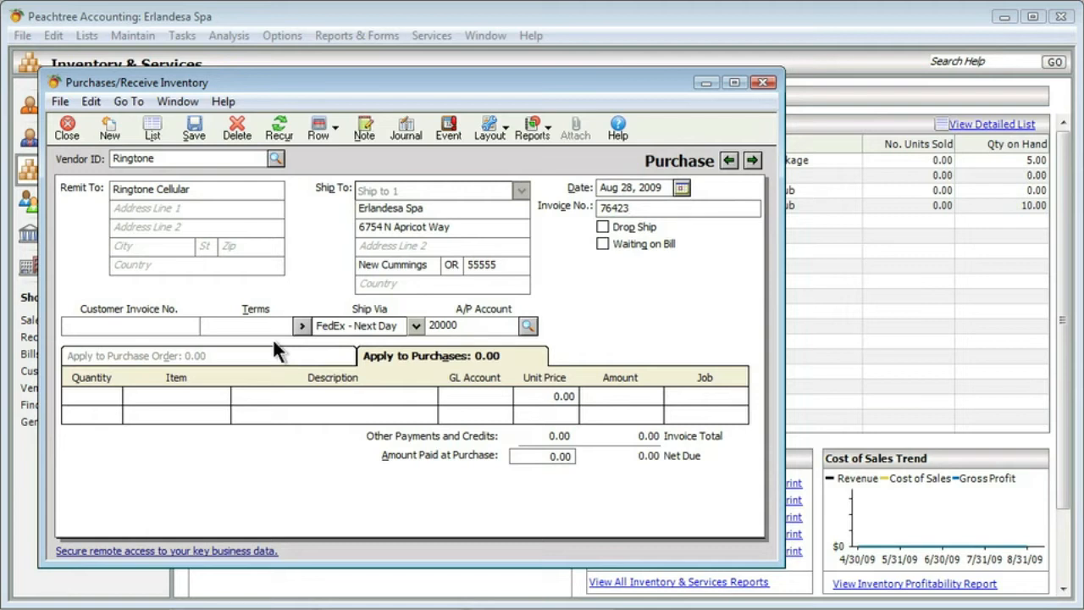
click(678, 206)
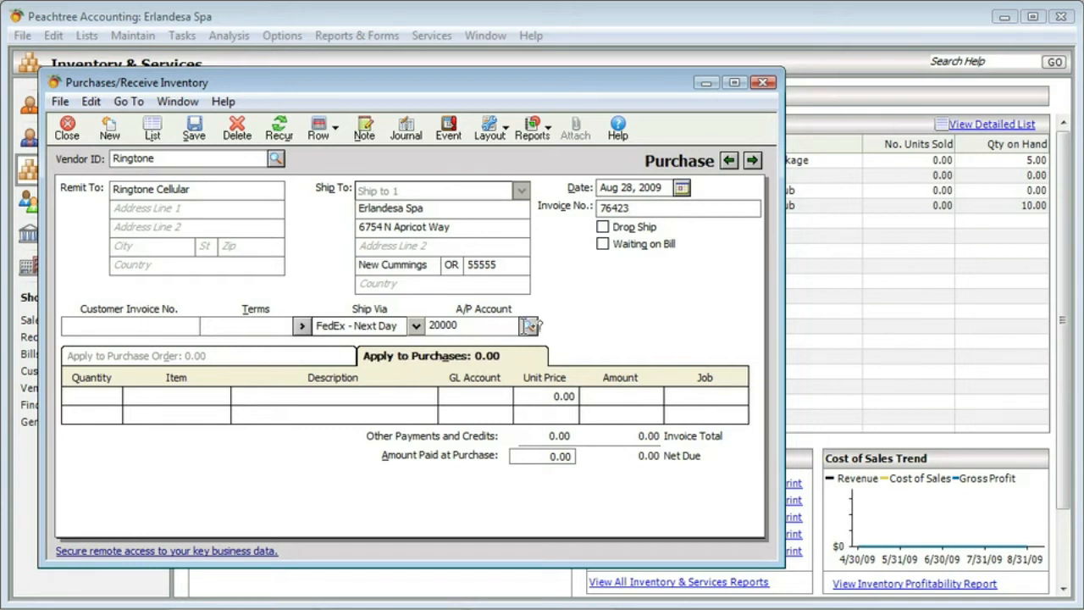
mouse_move(529, 329)
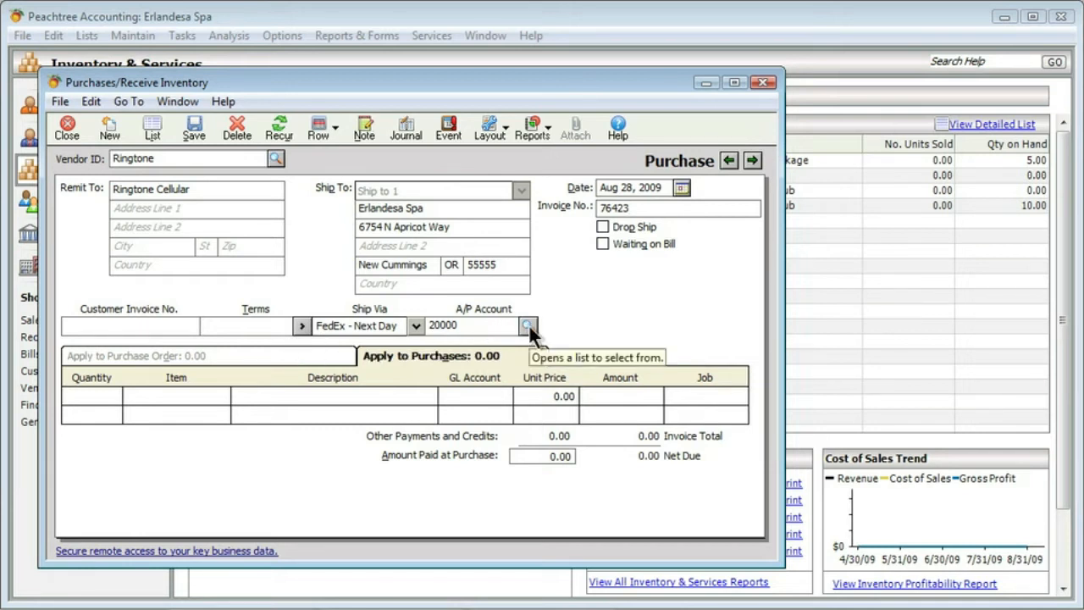
click(528, 325)
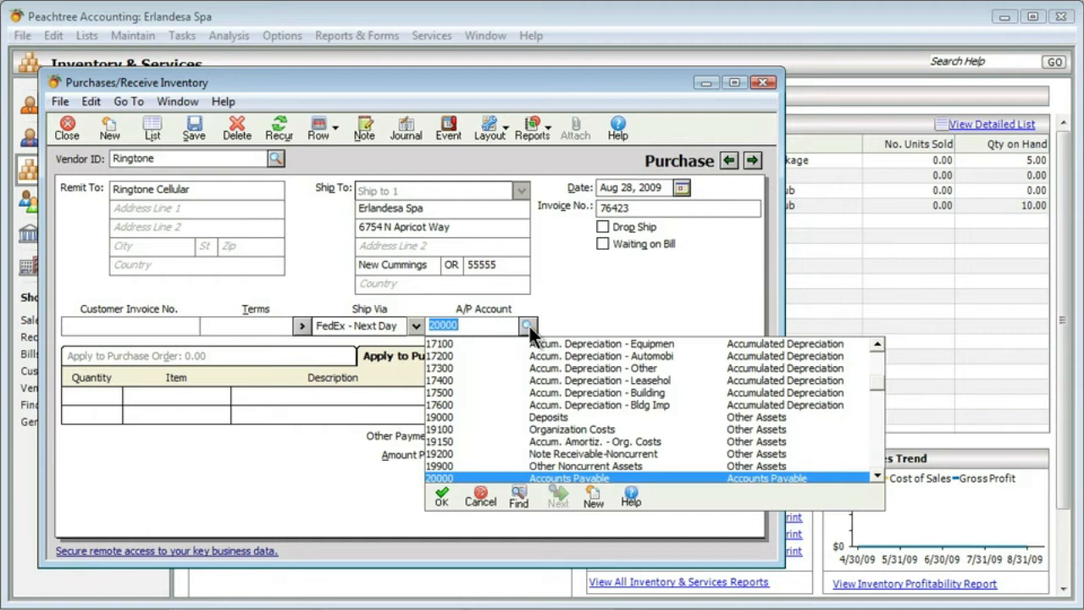
mouse_move(559, 332)
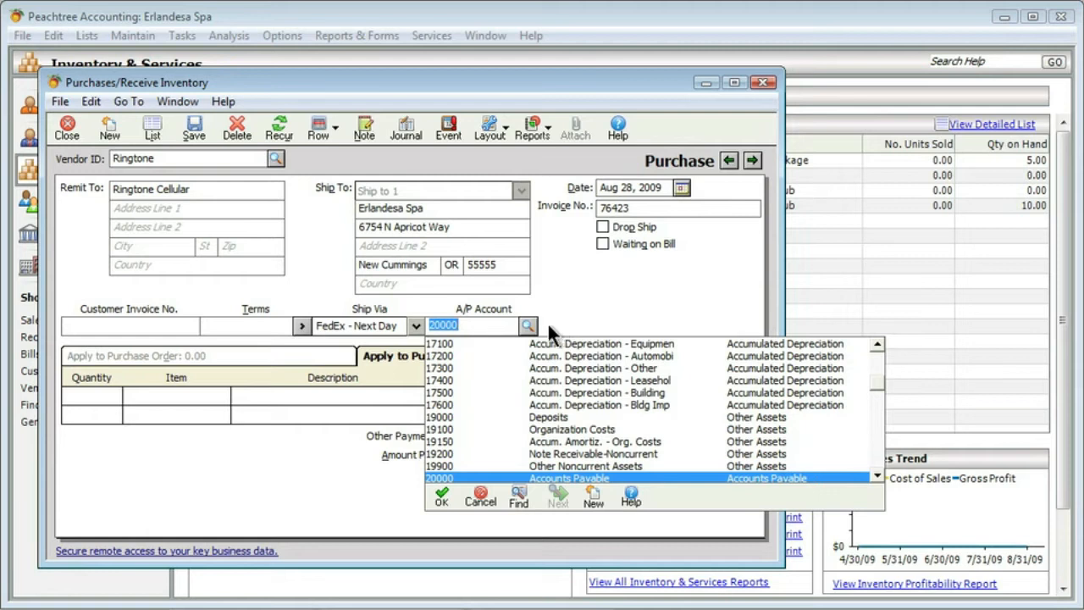
click(441, 491)
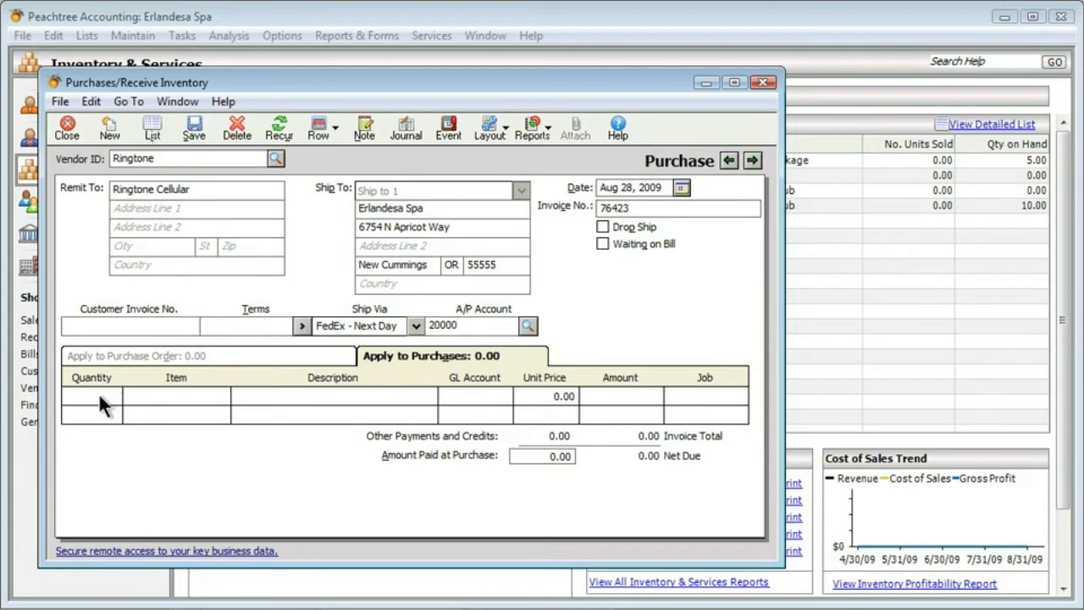
mouse_move(119, 364)
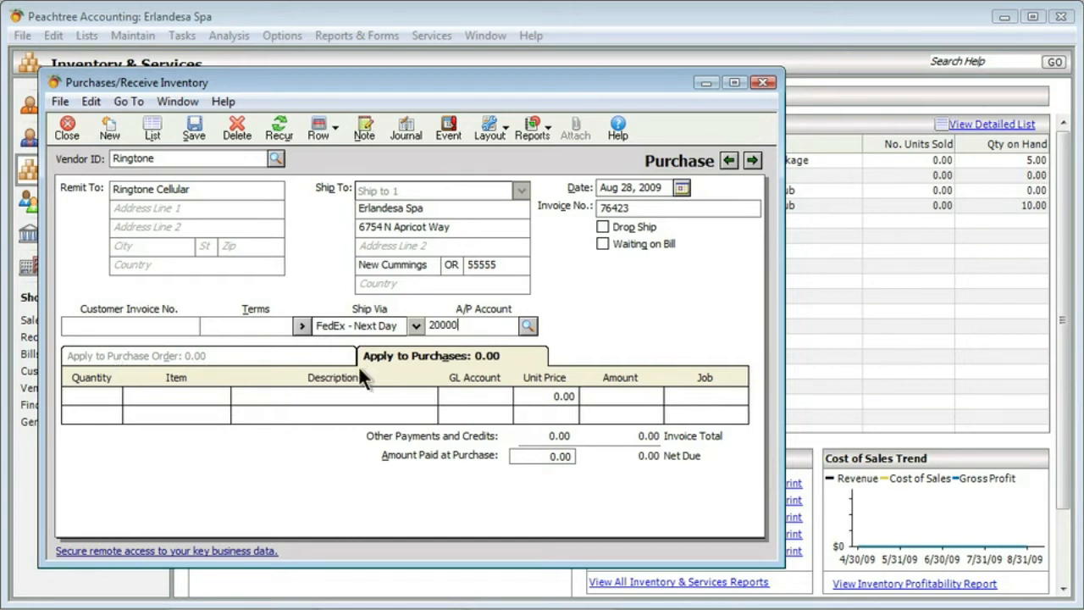
mouse_move(102, 404)
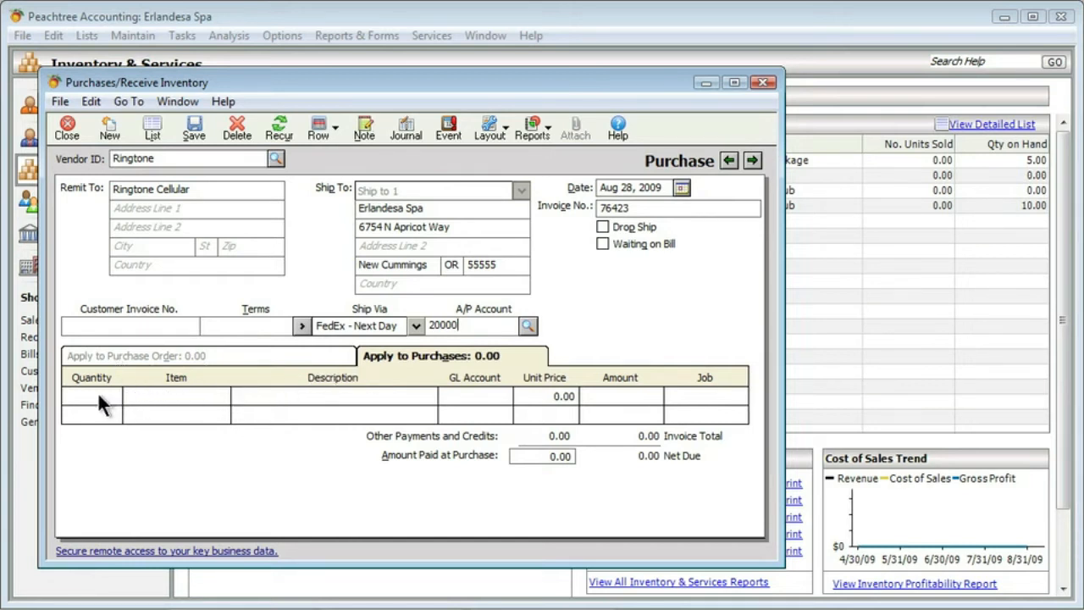
Step: Enter line 1: quantity 1, August cell phone bill, GL account 79000, unit price 129.32
click(93, 397)
text(1)
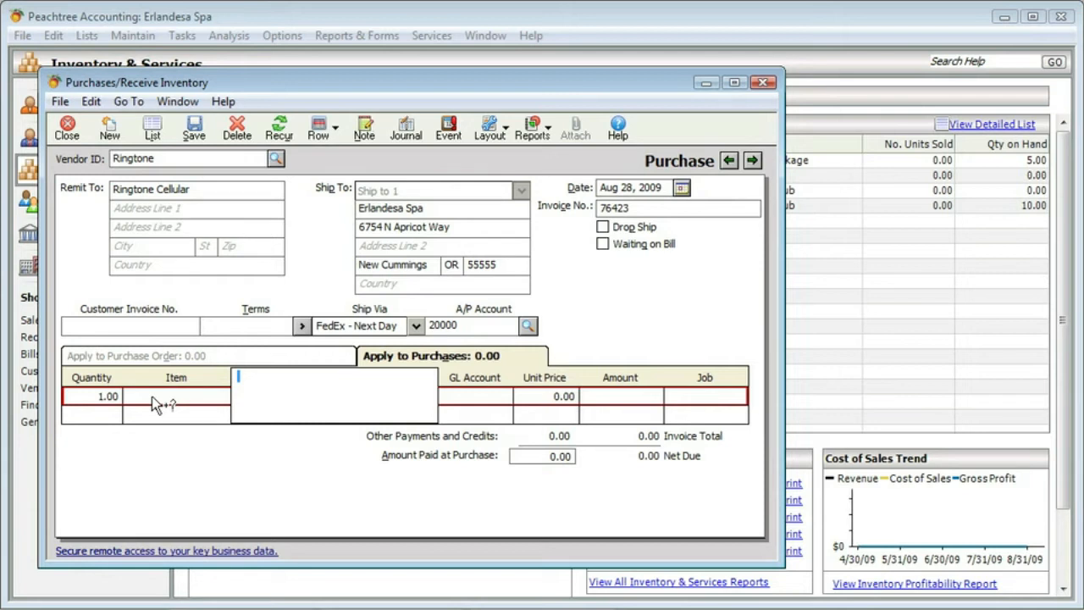
text(A)
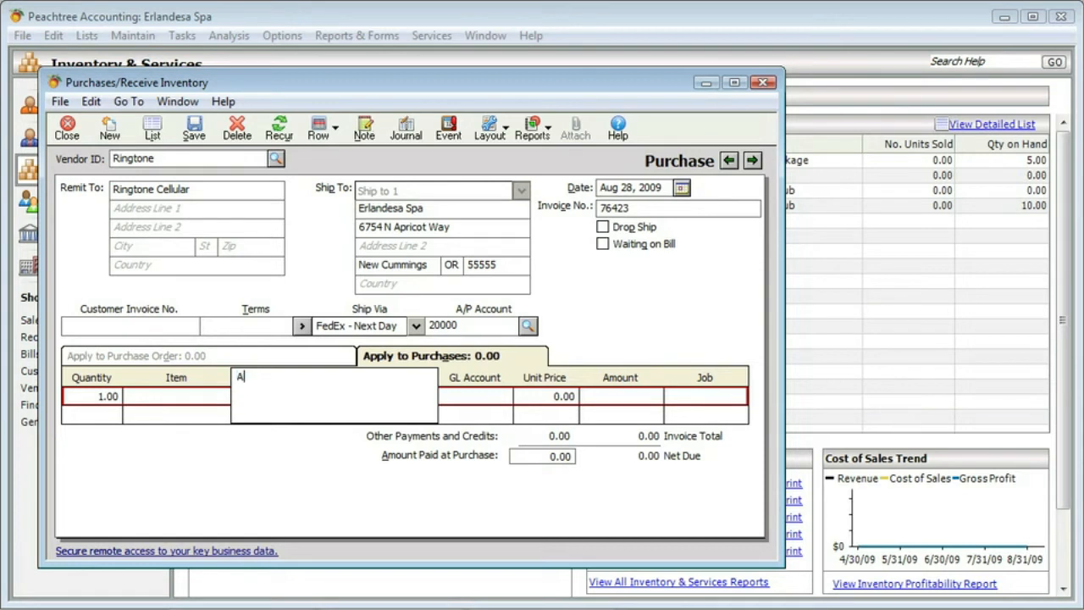
text(ugust cell phone bill)
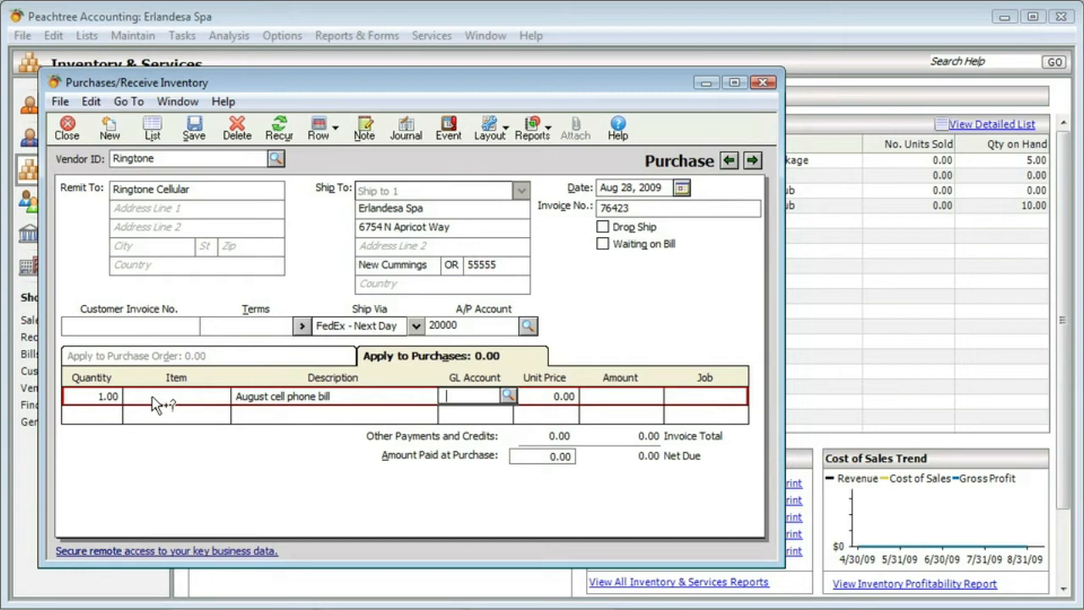
click(509, 397)
text(79000)
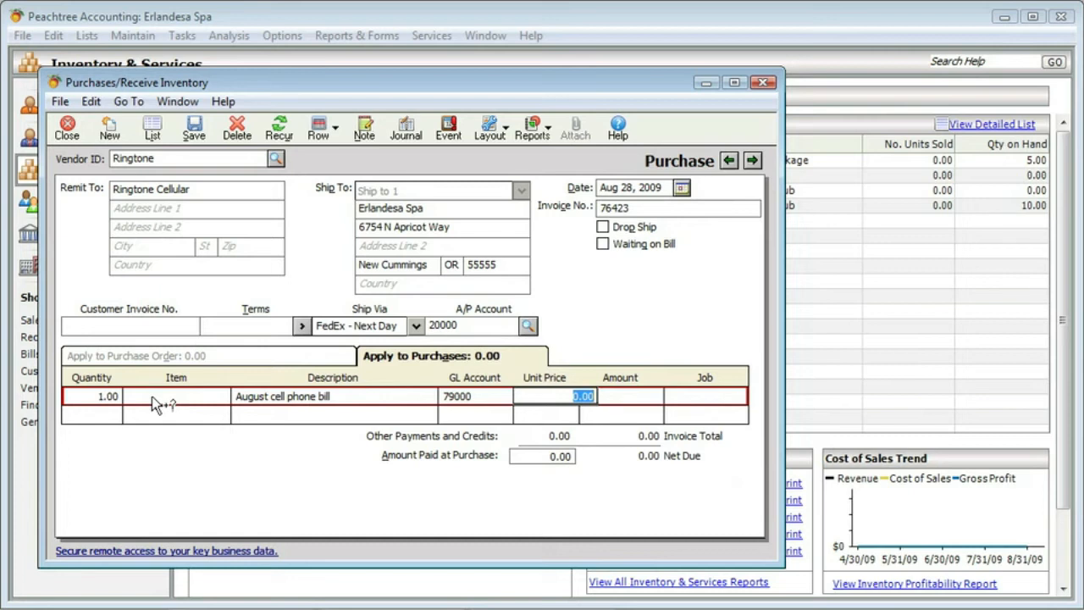
text(129.32)
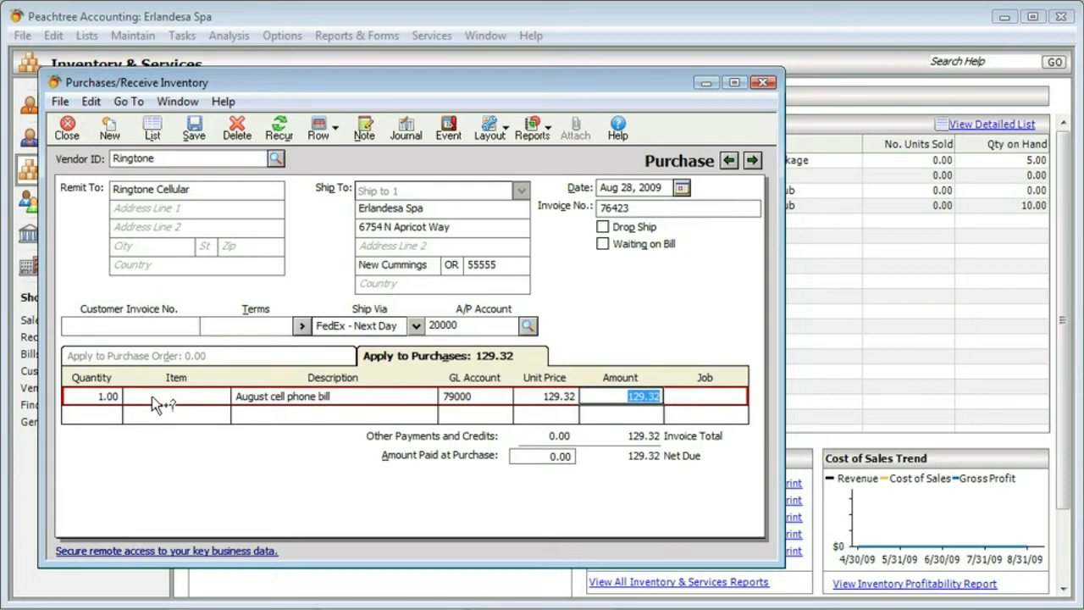
mouse_move(163, 434)
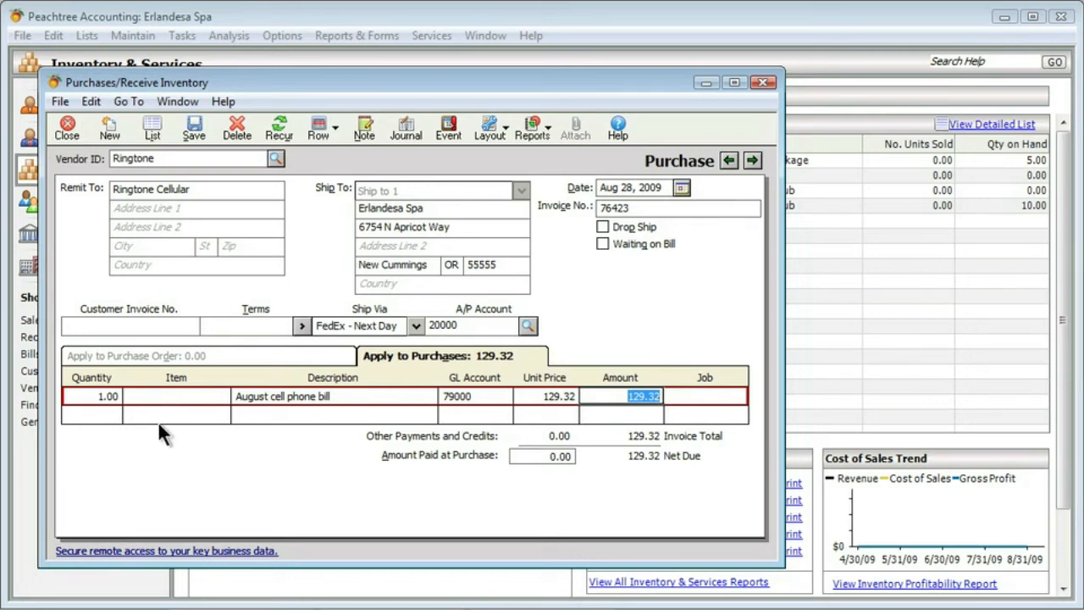
mouse_move(312, 471)
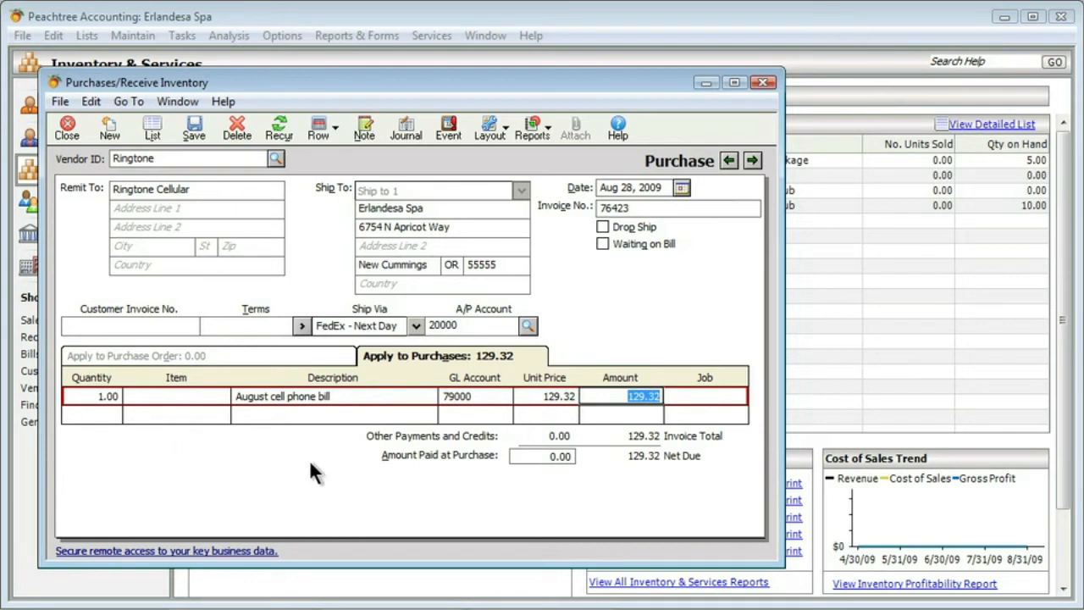
mouse_move(502, 481)
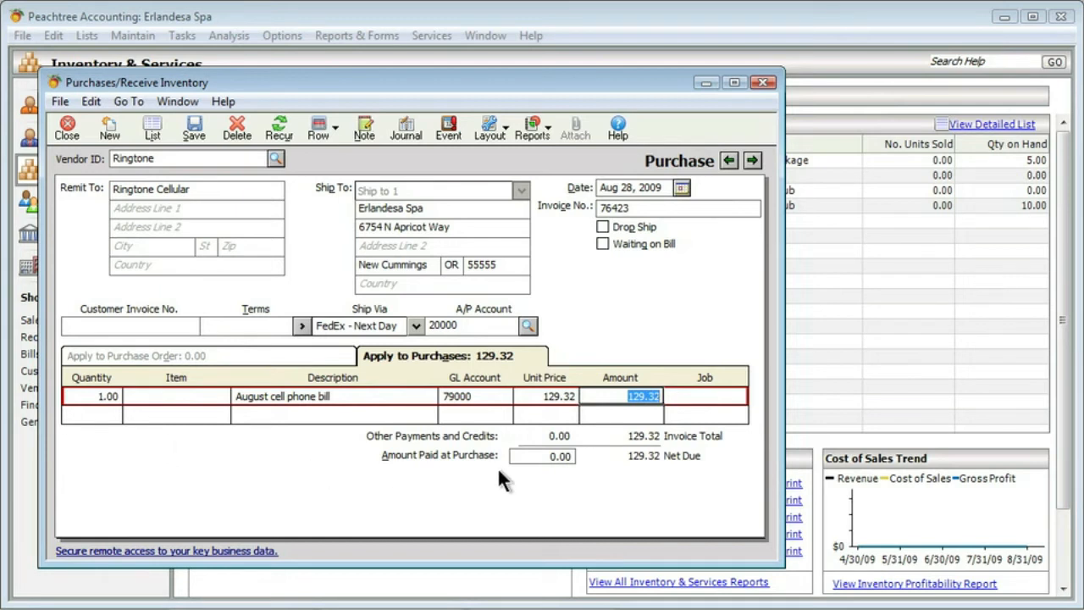
mouse_move(518, 481)
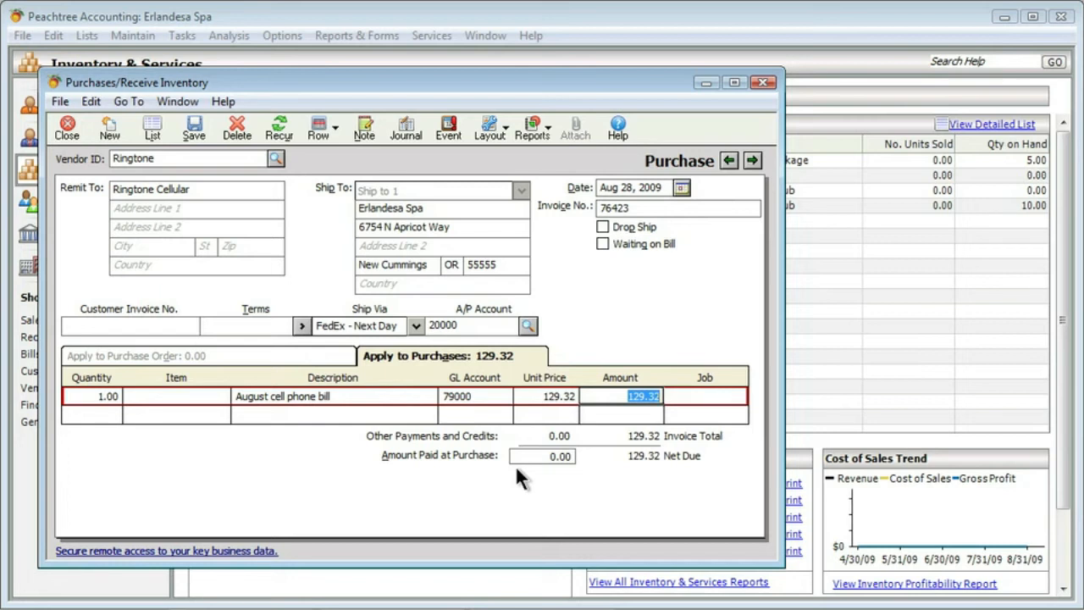
mouse_move(291, 267)
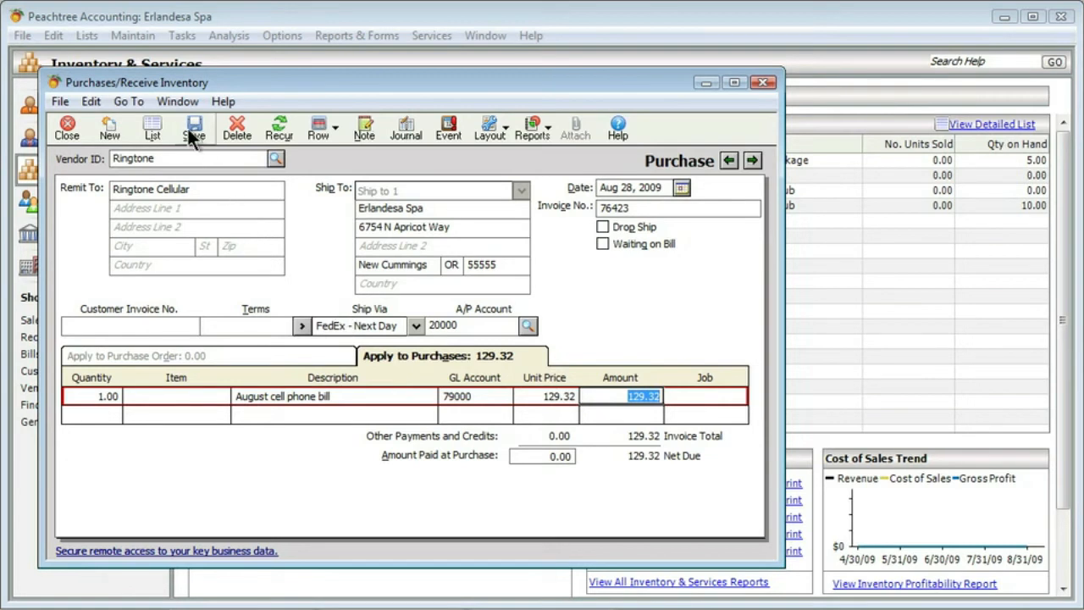
Step: Attempt to save the bill, triggering the invalid vendor ID warning for Ringtone
click(194, 124)
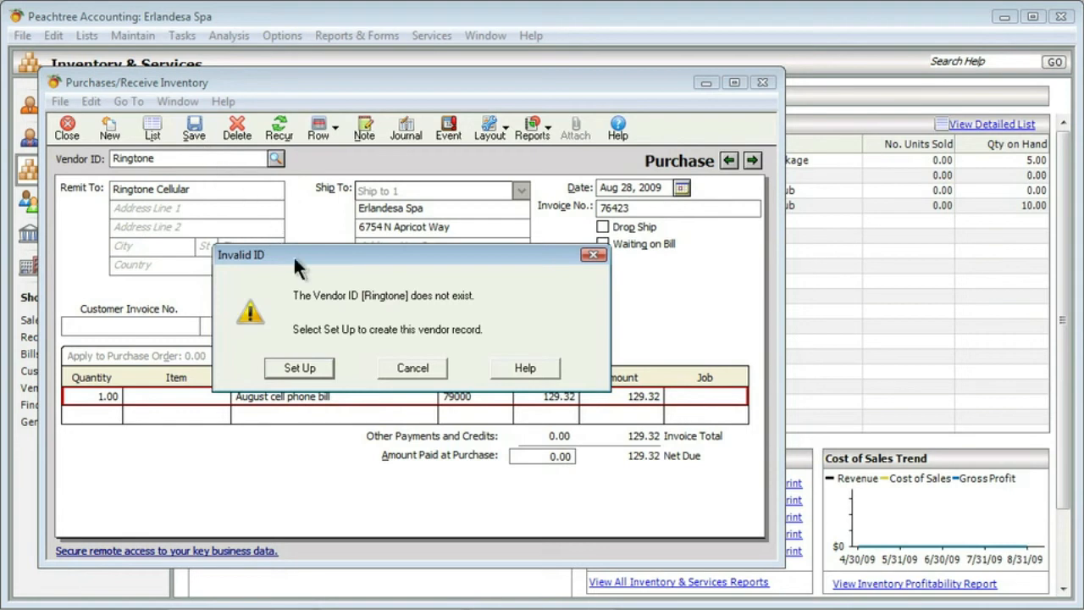
mouse_move(325, 381)
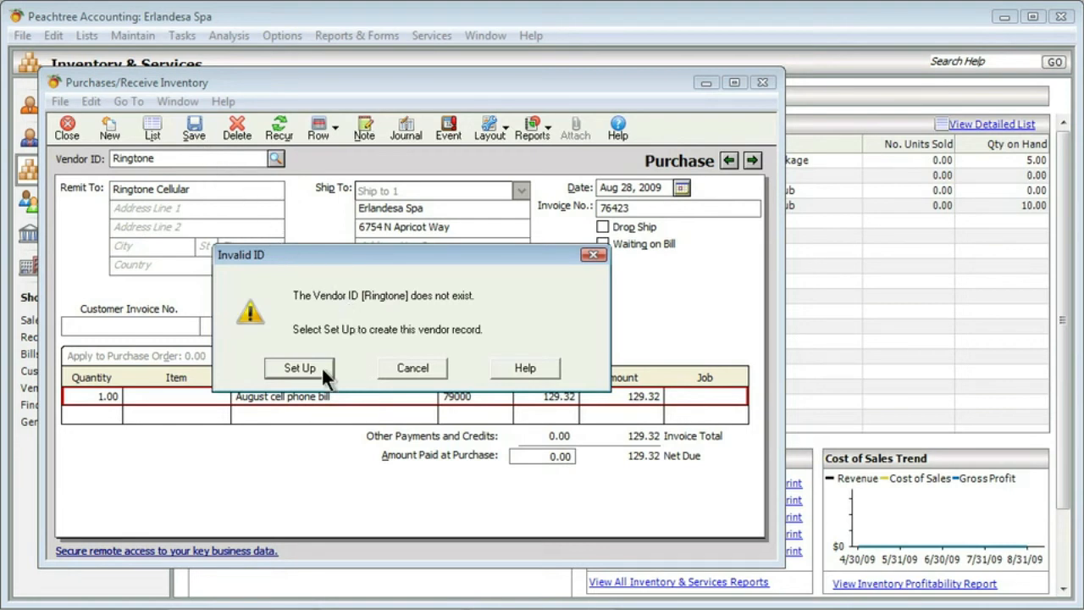
Step: Set up the missing Ringtone vendor record named Ringtone Cellular
click(298, 368)
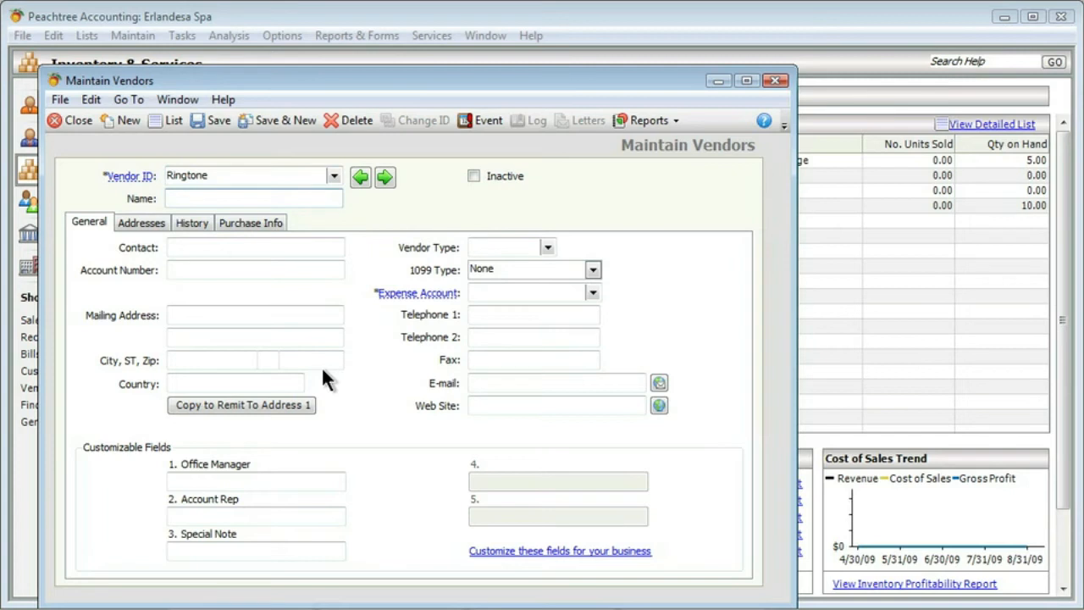
text(Ringtone Cellular)
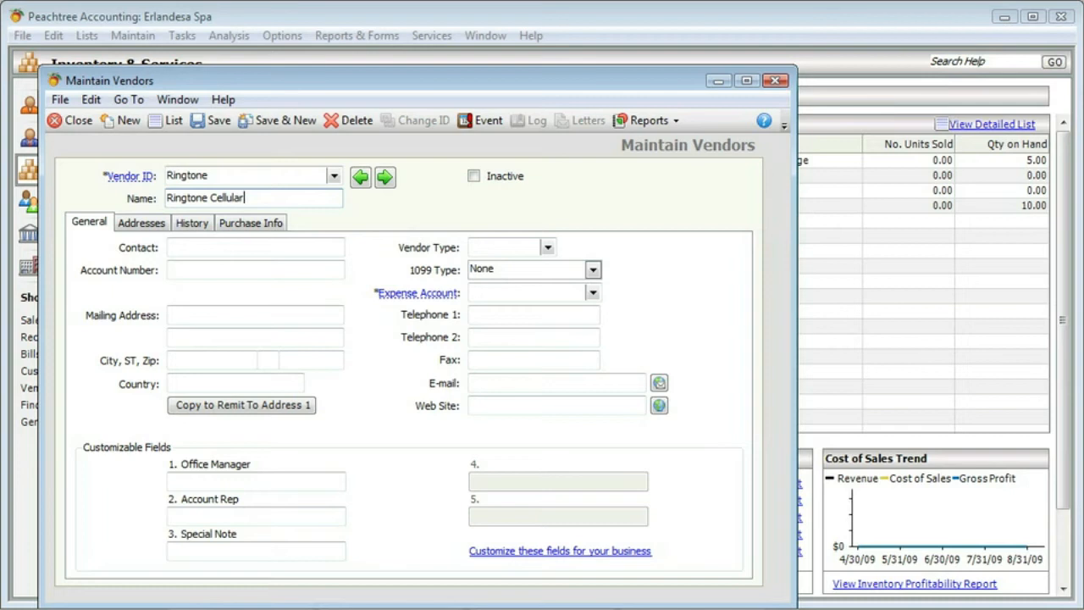
mouse_move(305, 351)
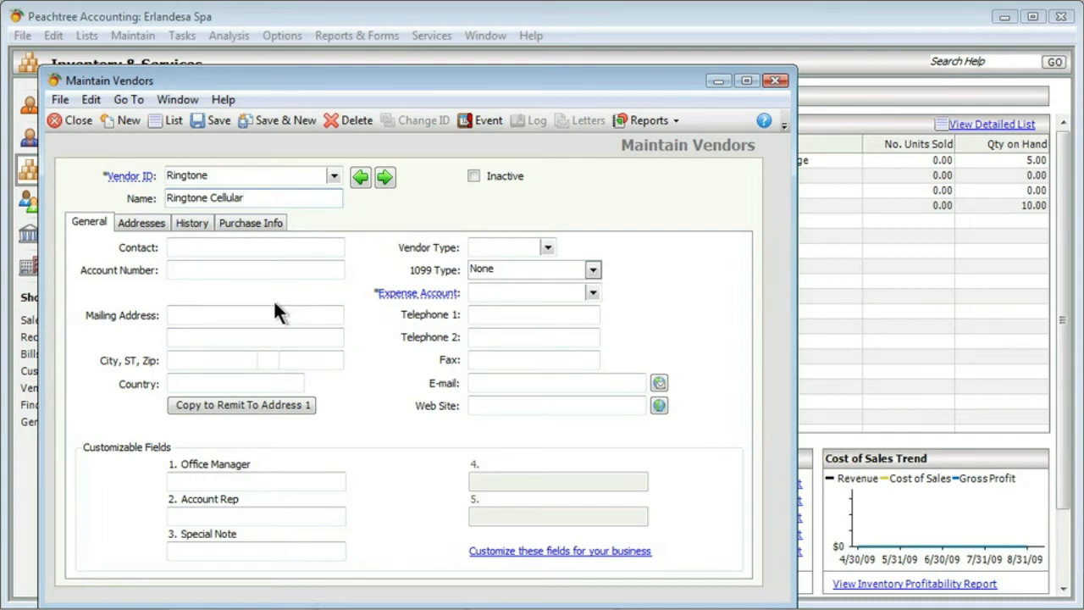
click(244, 197)
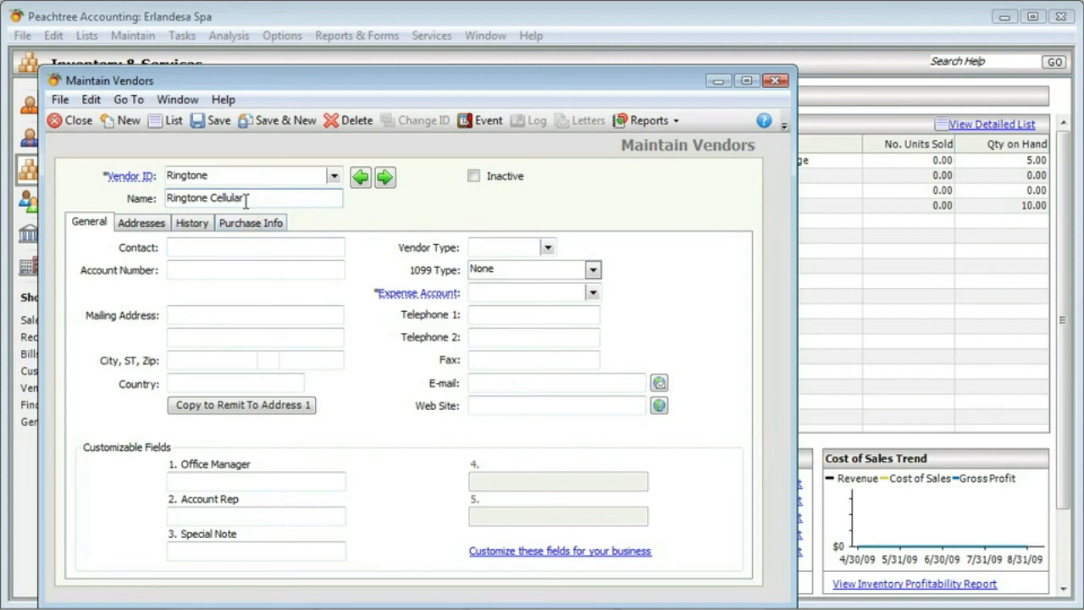
mouse_move(219, 120)
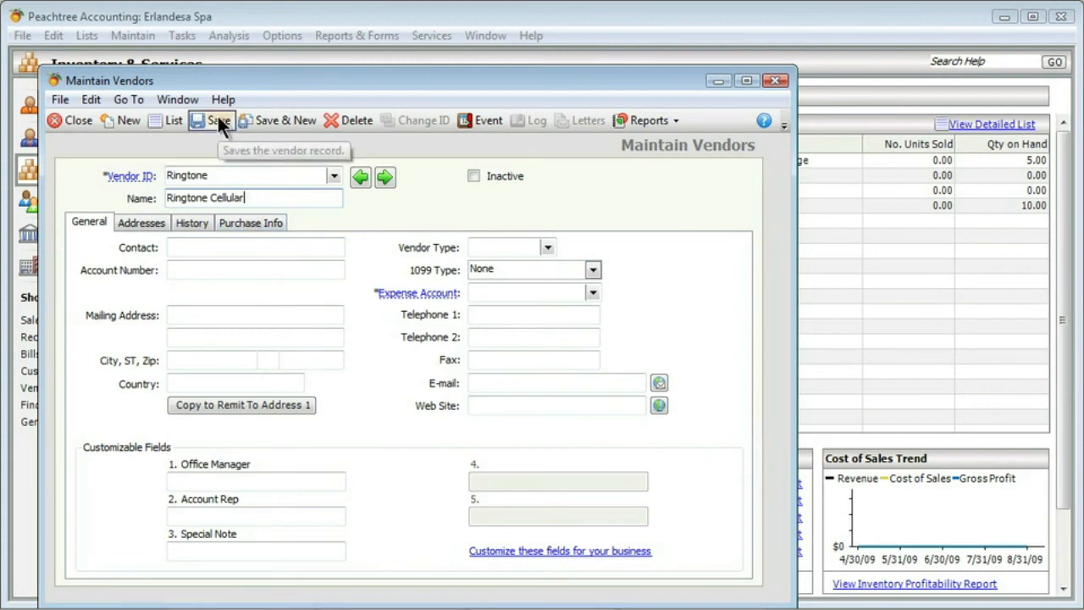
Step: Save the vendor, clear the missing-account warning and assign expense account 79000
click(208, 121)
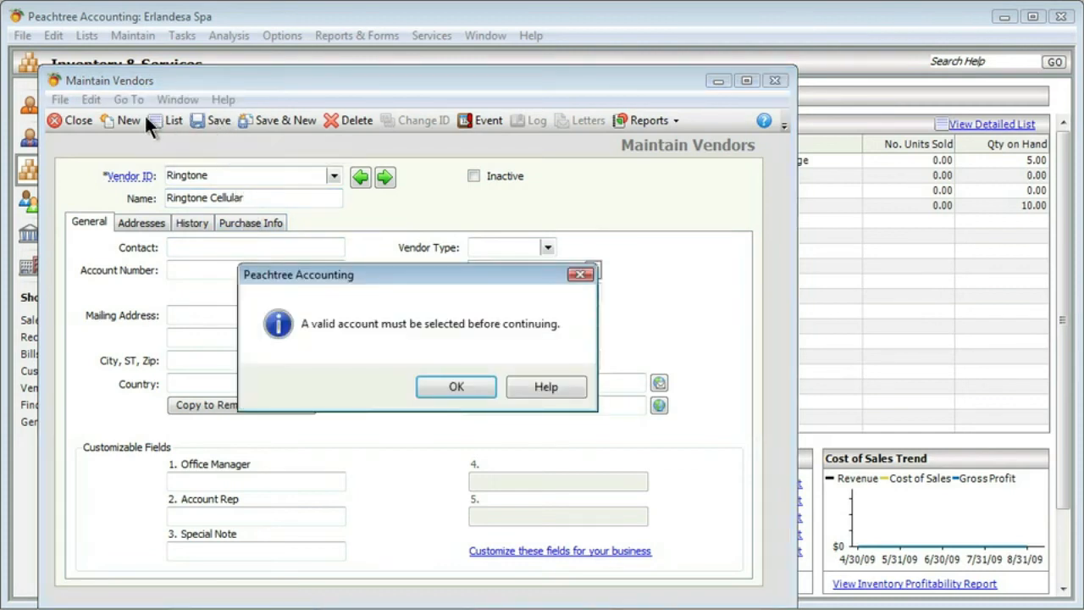
mouse_move(76, 136)
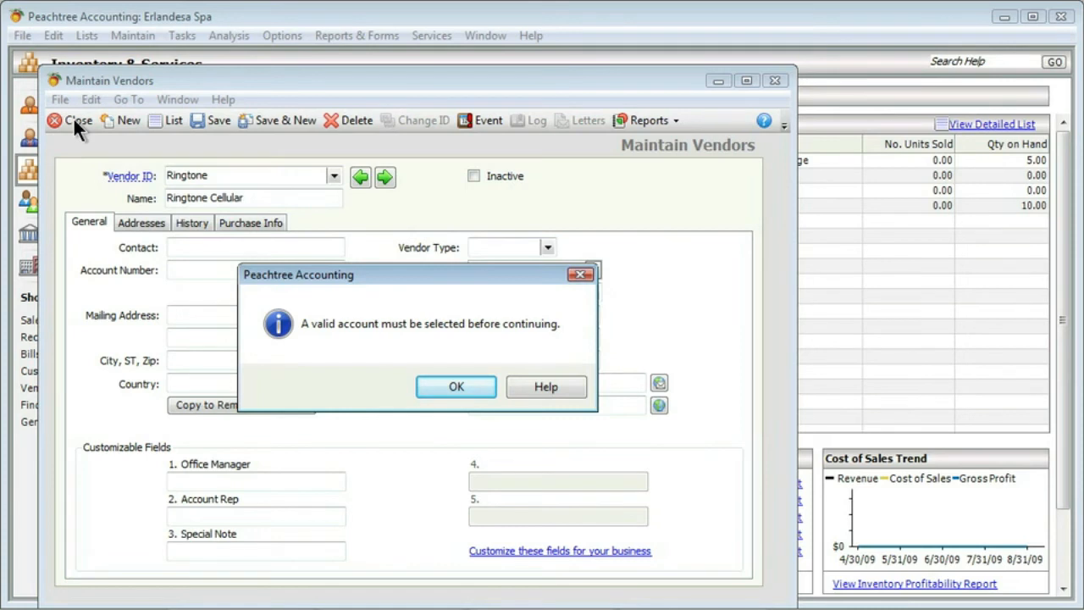
click(456, 386)
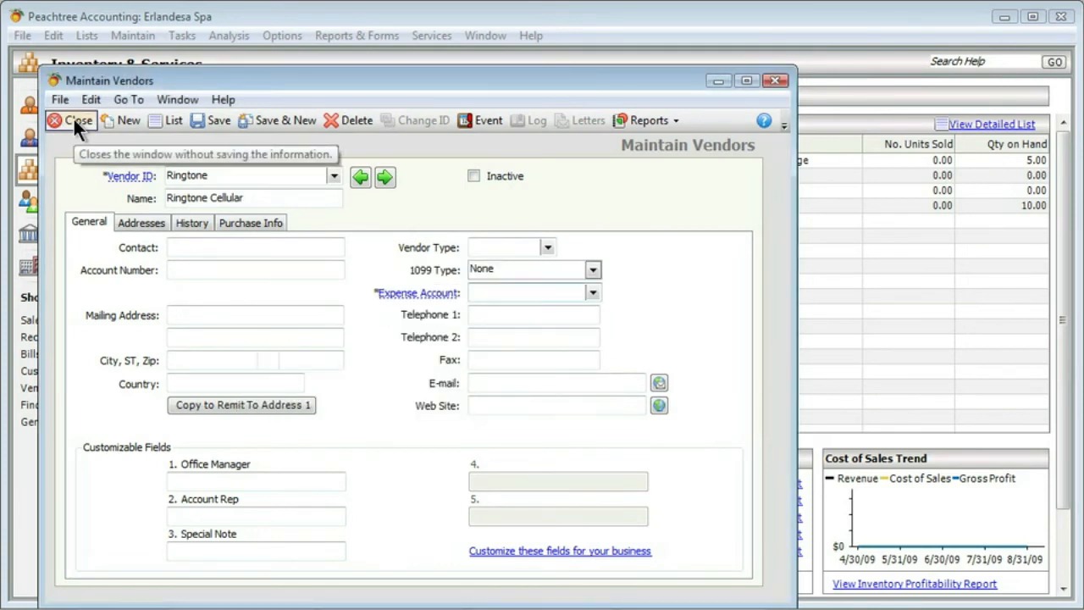
click(525, 291)
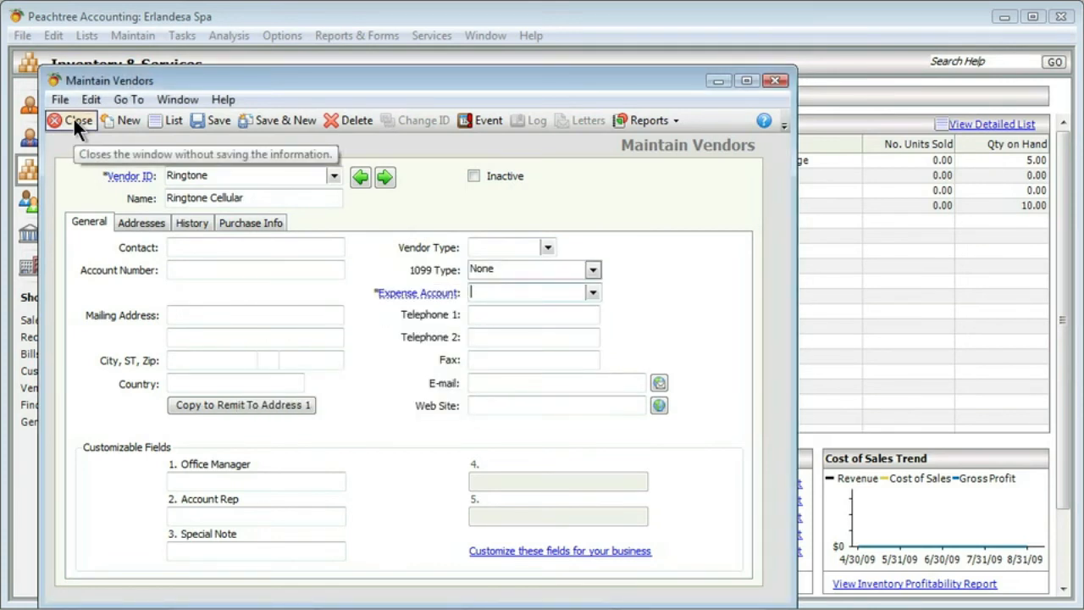
mouse_move(200, 210)
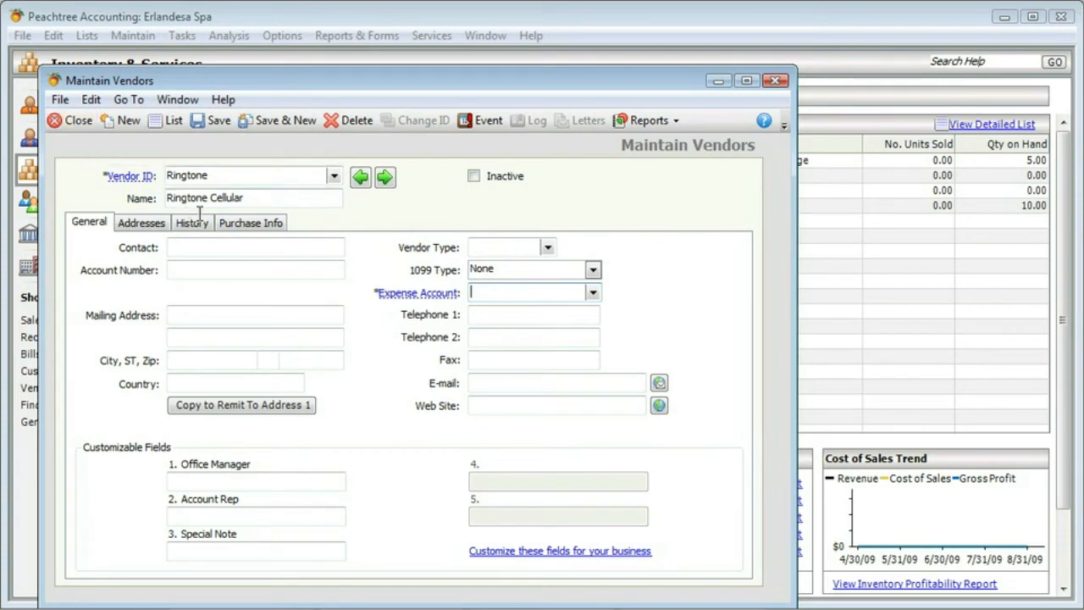
mouse_move(376, 302)
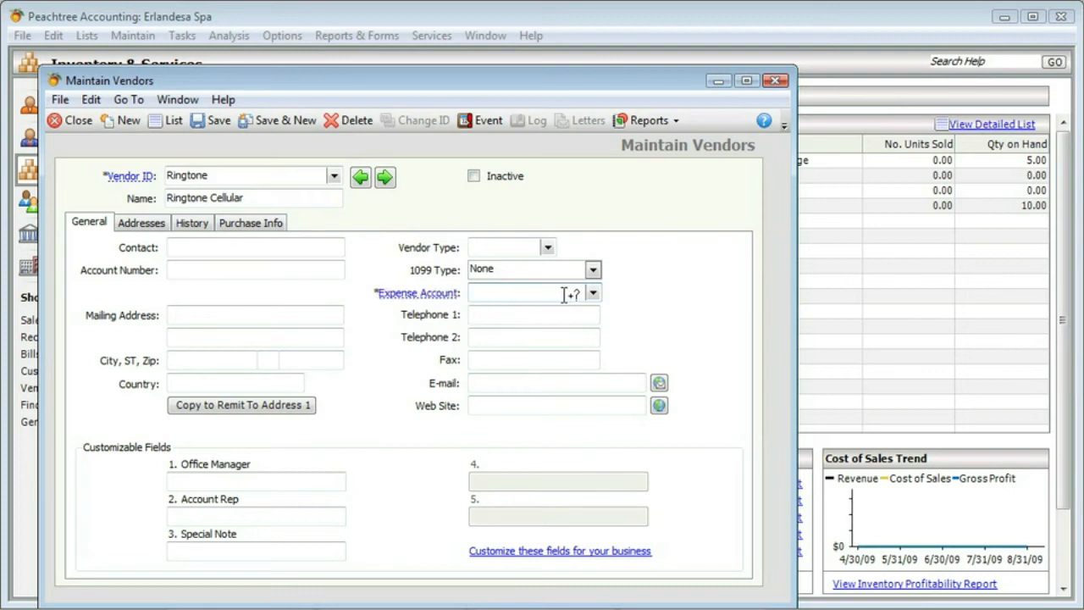
mouse_move(576, 293)
text(79000)
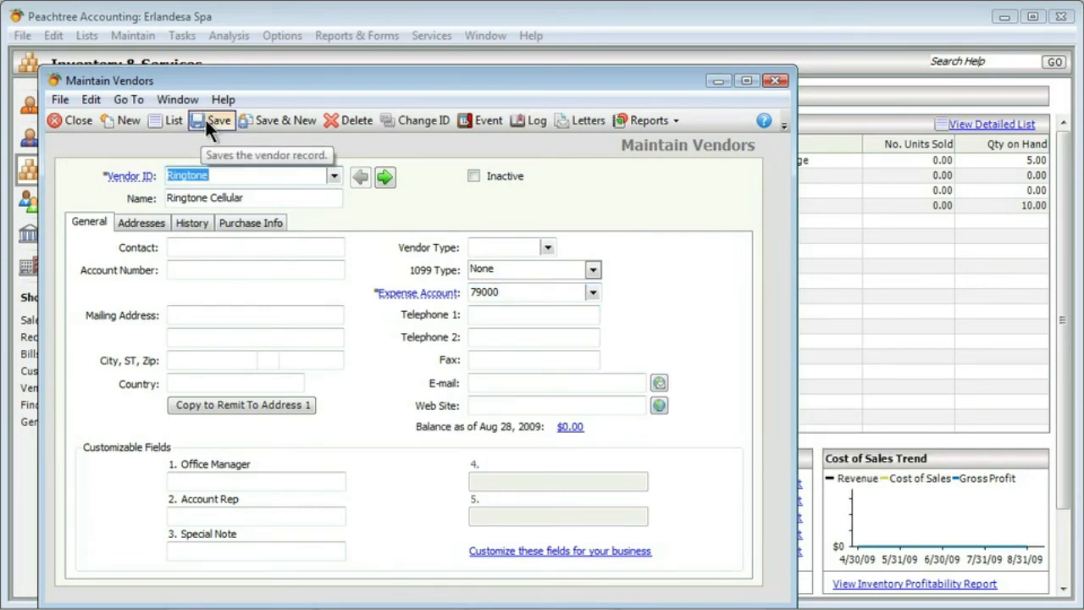
mouse_move(78, 120)
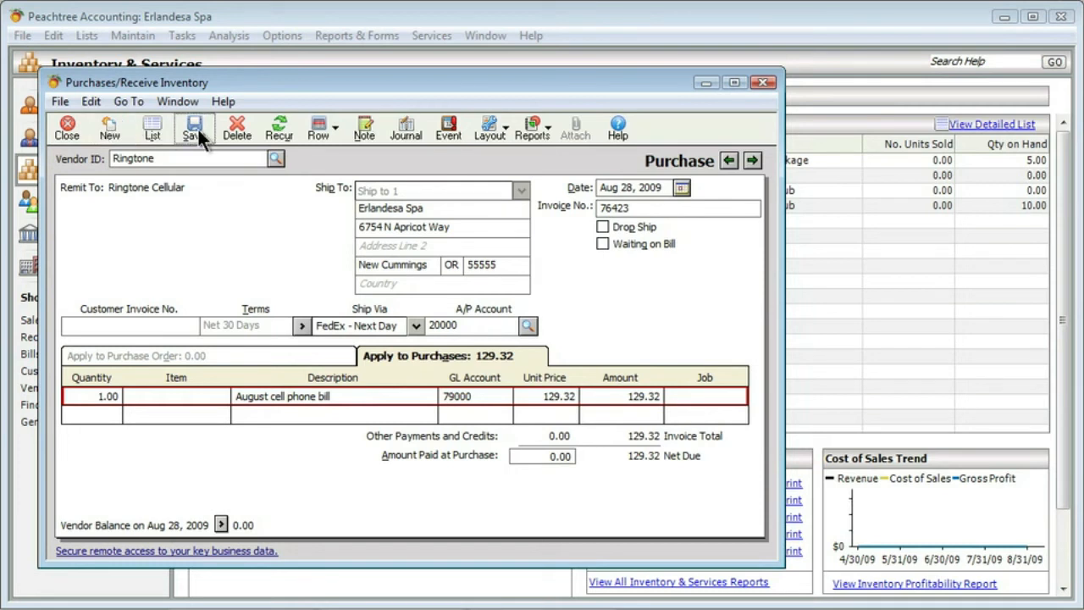
Step: Post the Ringtone 129.32 cell phone bill and start a fresh blank purchase
click(193, 127)
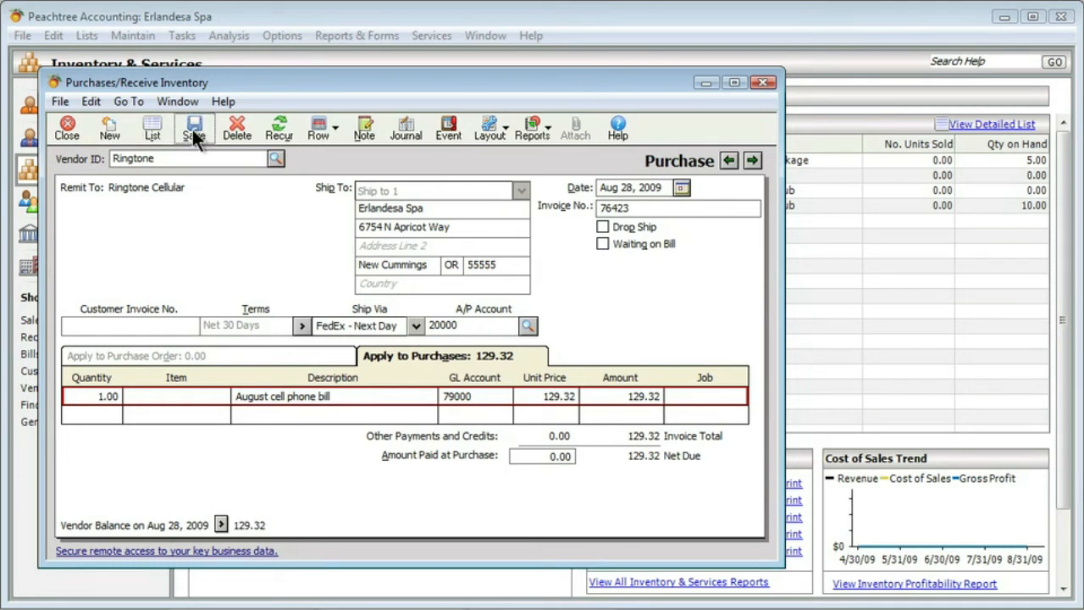
click(109, 126)
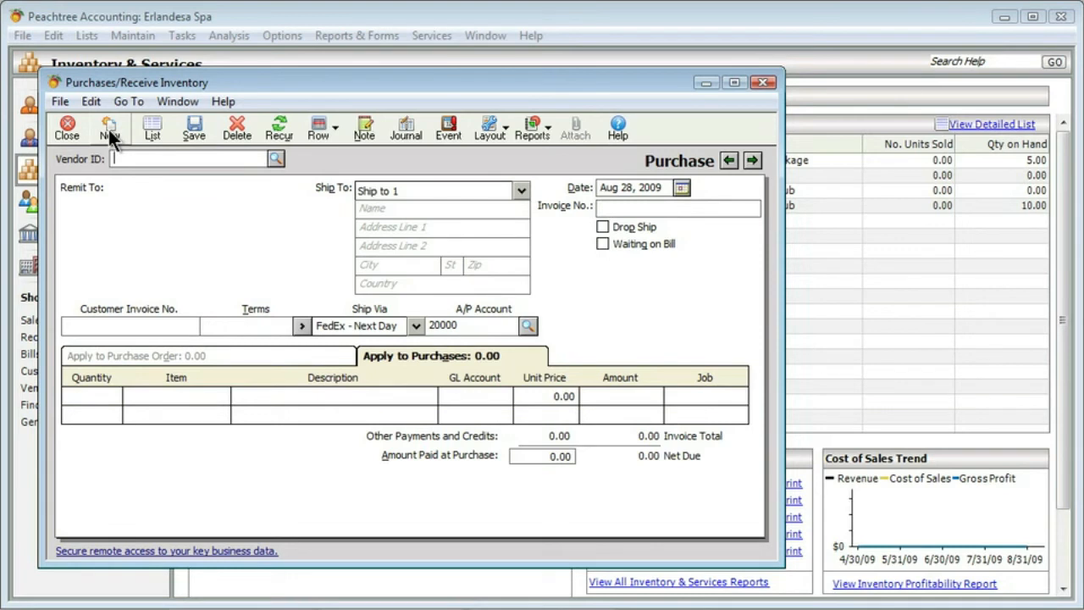
mouse_move(118, 144)
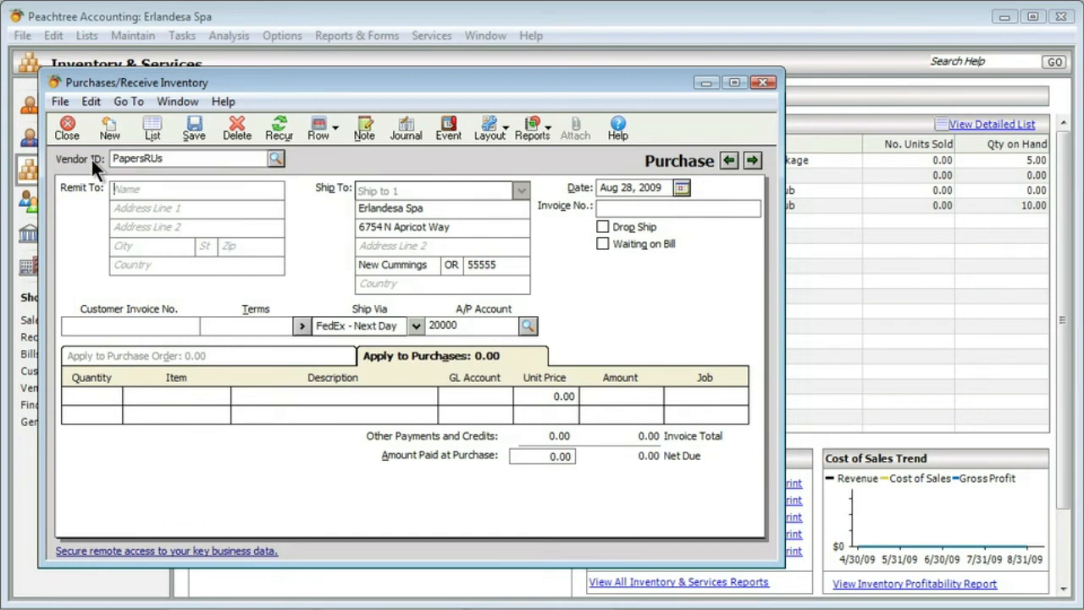
Step: Enter vendor PapersRUs, invoice number 46351123 and purchase date August 27, 2009
text(PapersRUs)
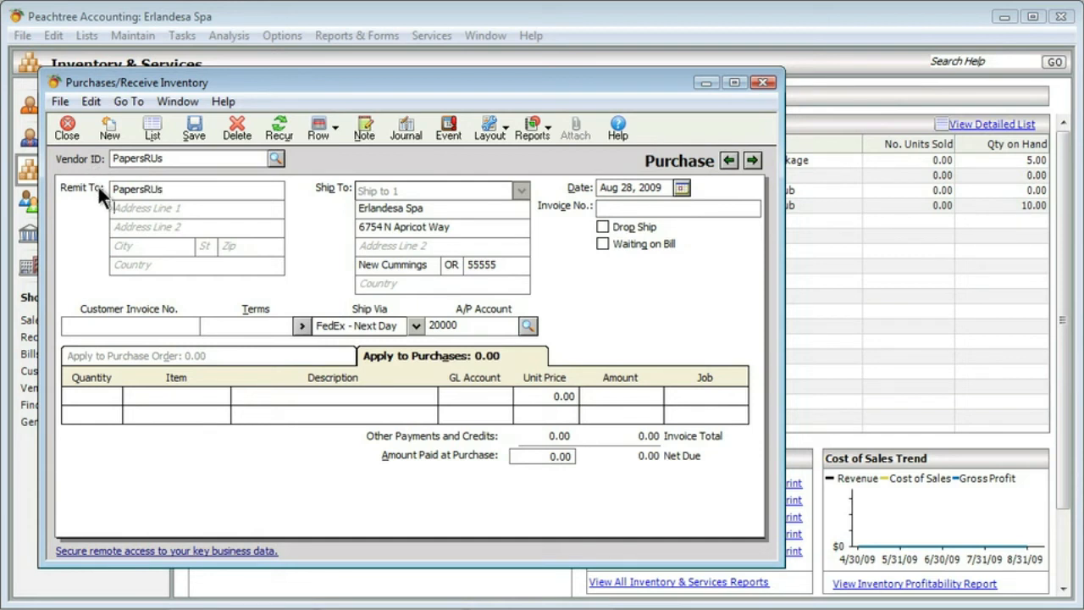
mouse_move(416, 237)
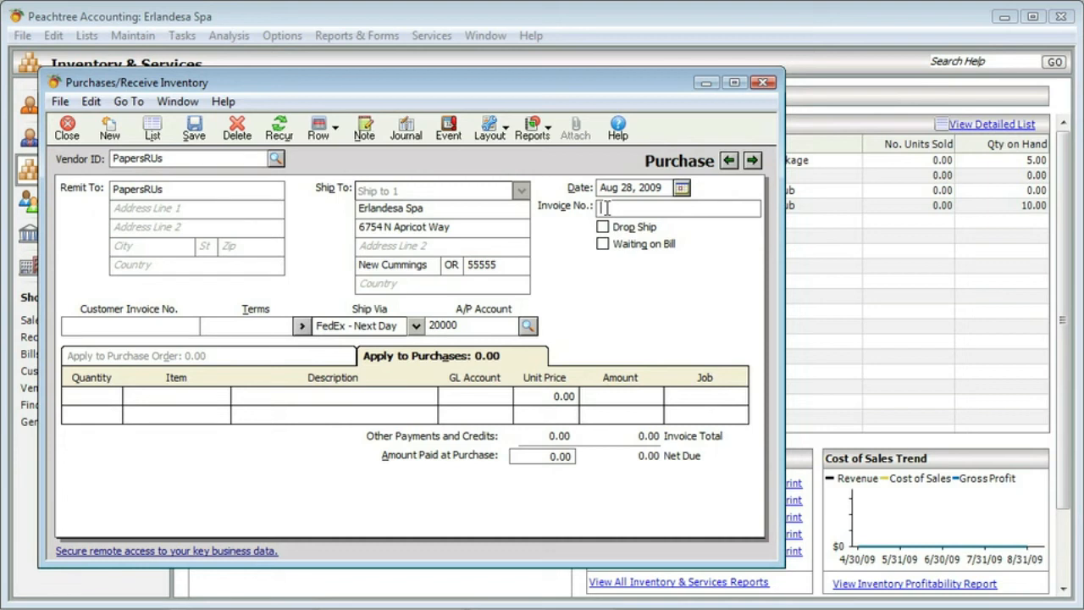
text(435112)
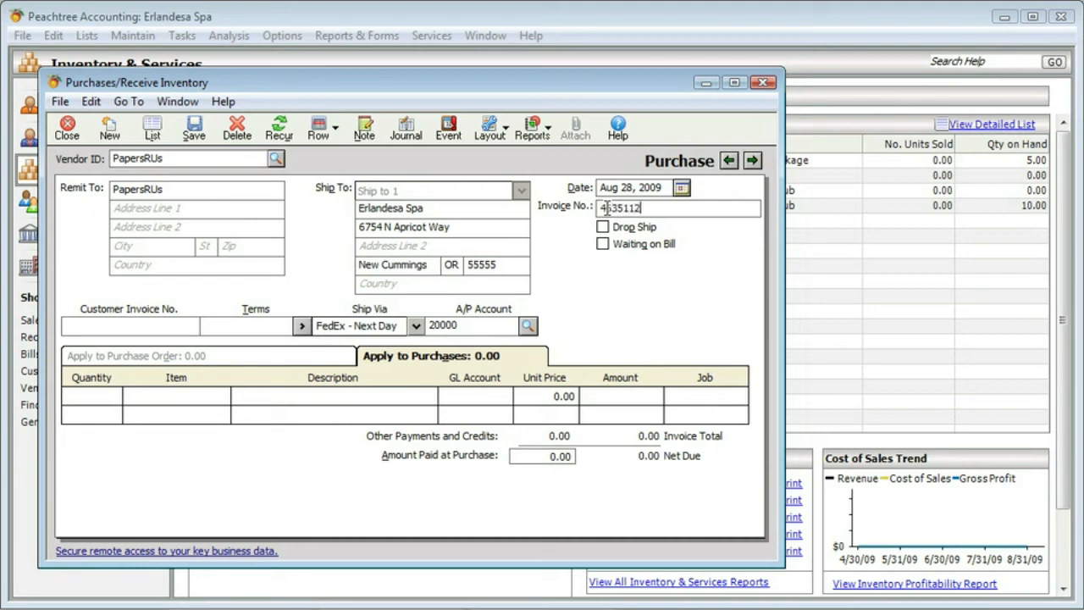
text(4351123)
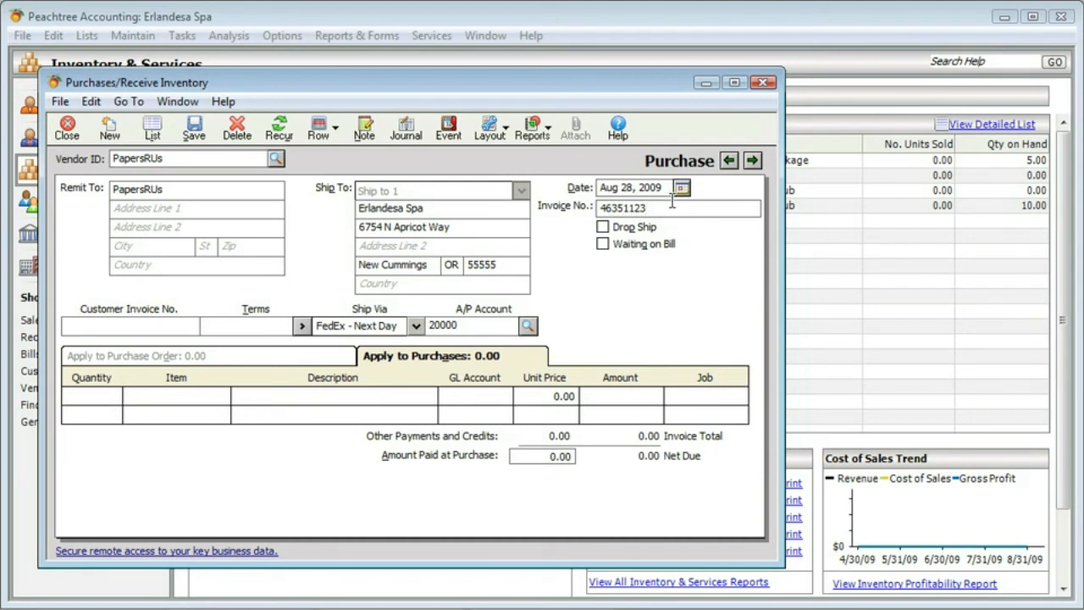
click(681, 186)
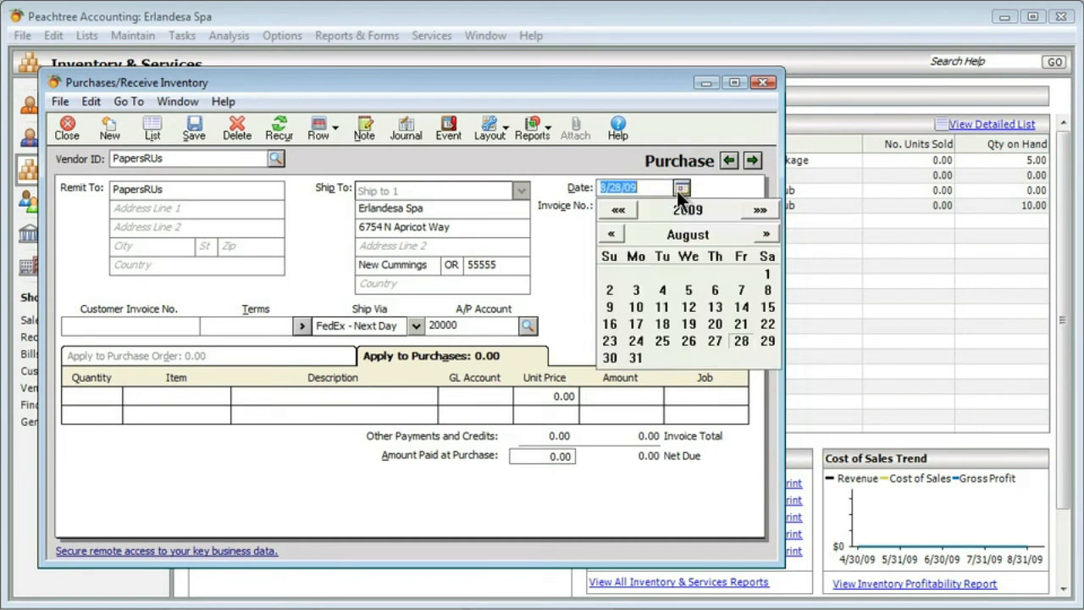
mouse_move(715, 351)
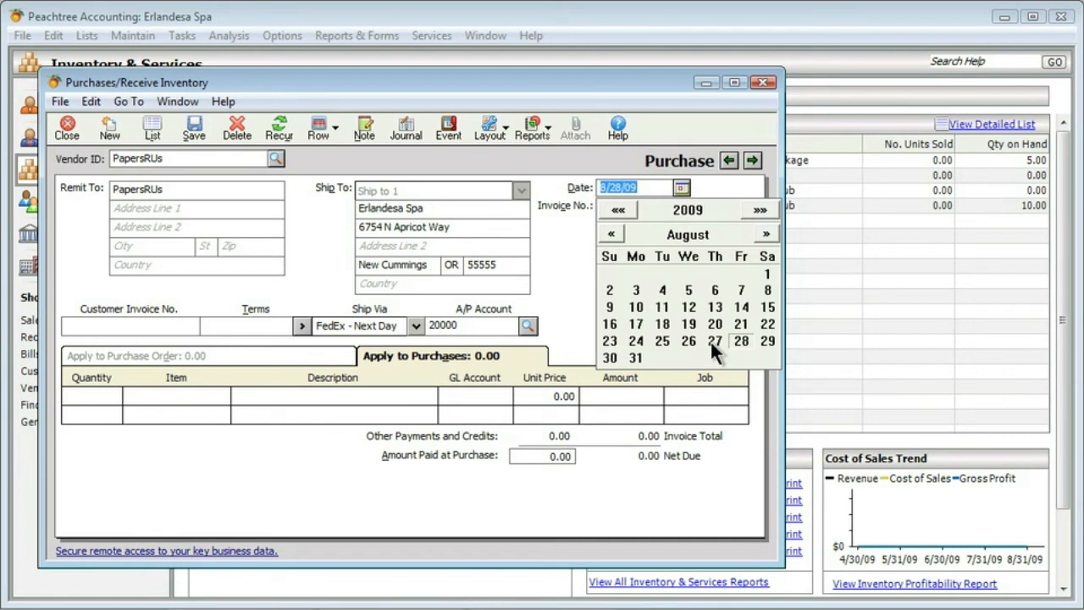
click(714, 340)
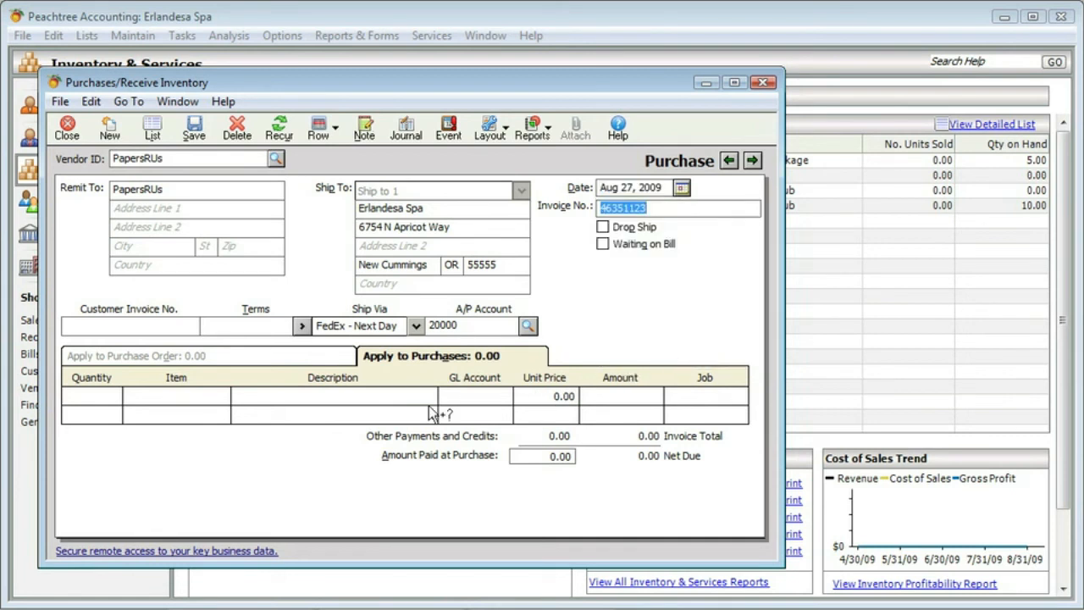
mouse_move(125, 418)
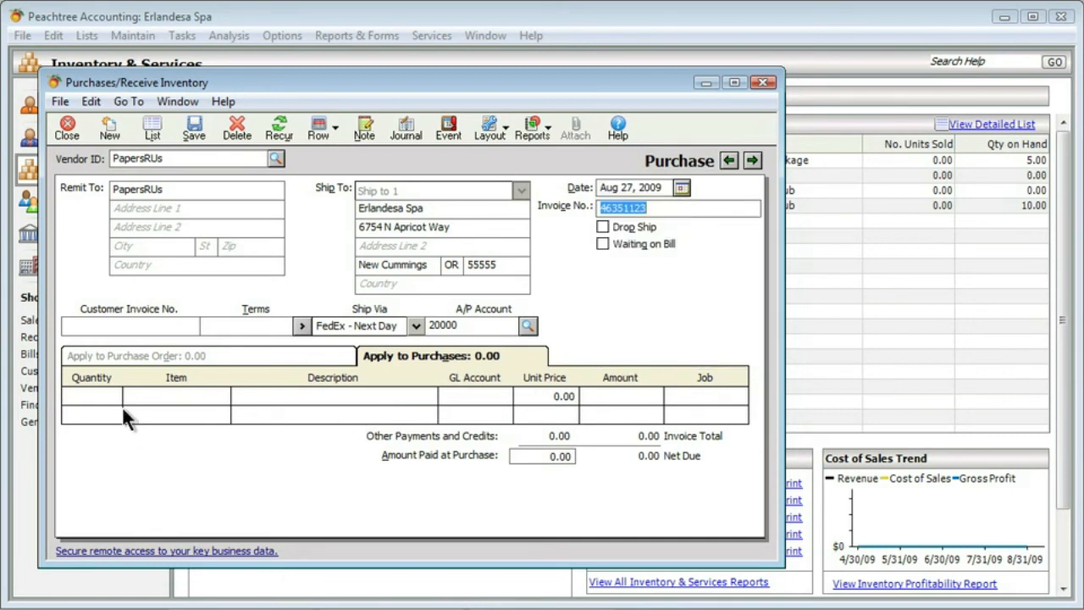
Step: Enter quantity 5 and description Reams of copy paper on the first line
click(101, 398)
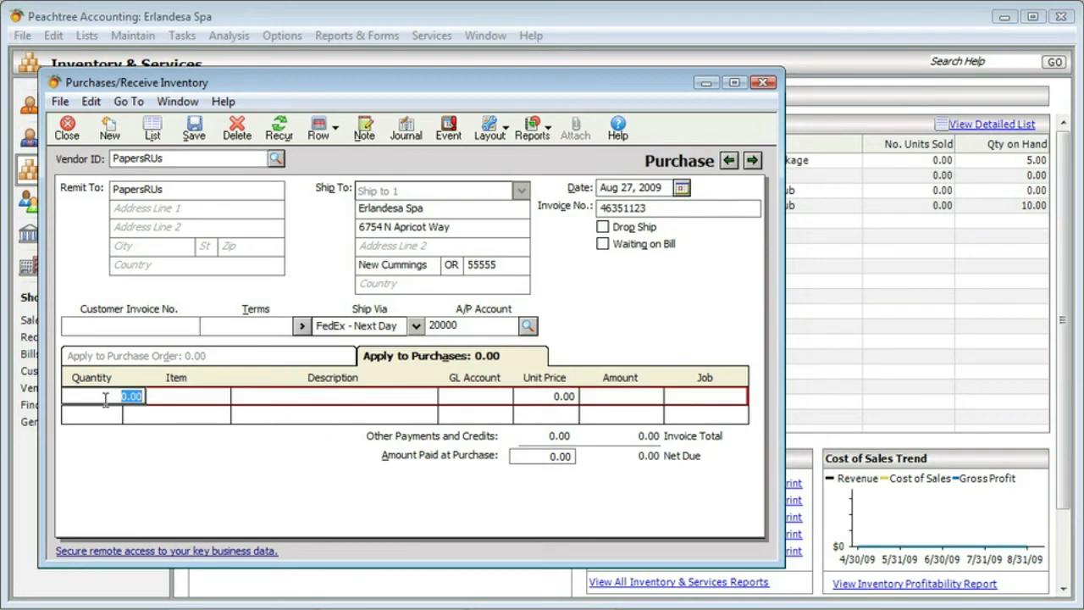
text(5)
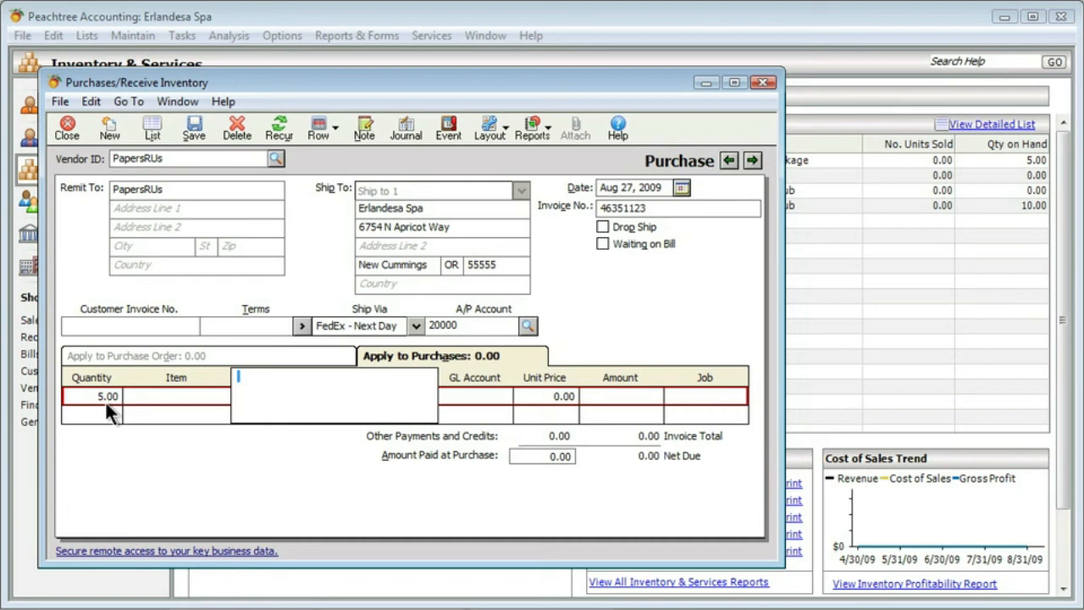
text(Reams of copy paper)
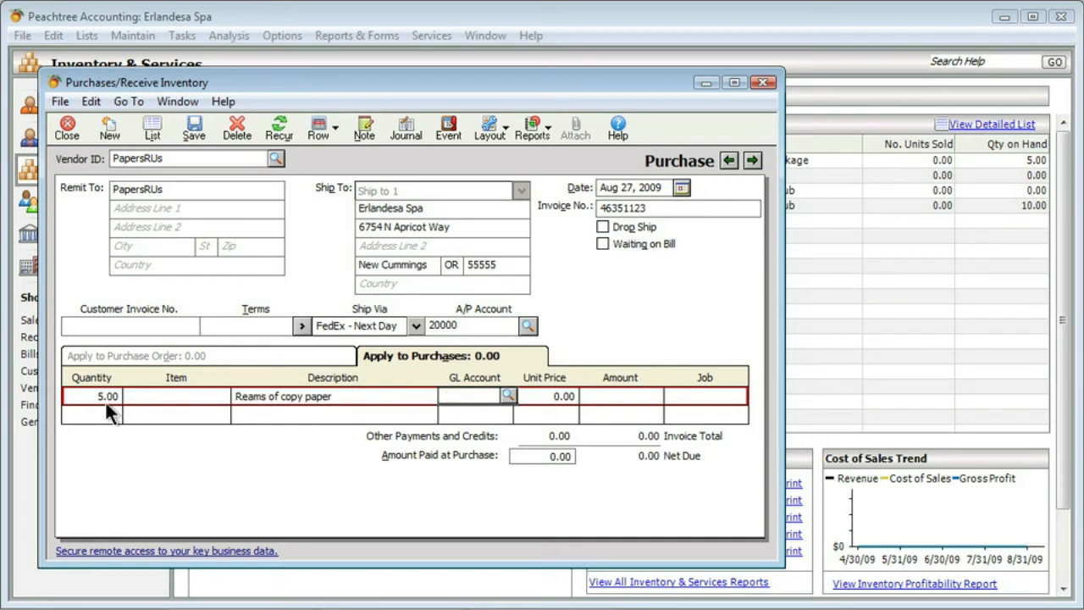
mouse_move(342, 409)
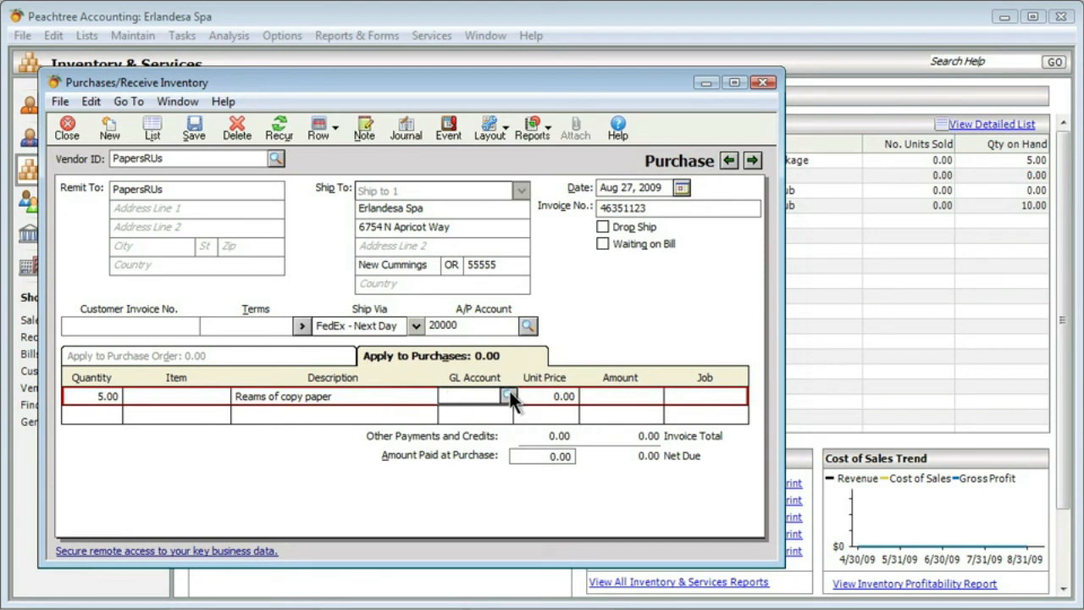
Step: Browse the GL account lookup for the paper line down to the Expenses accounts
click(508, 396)
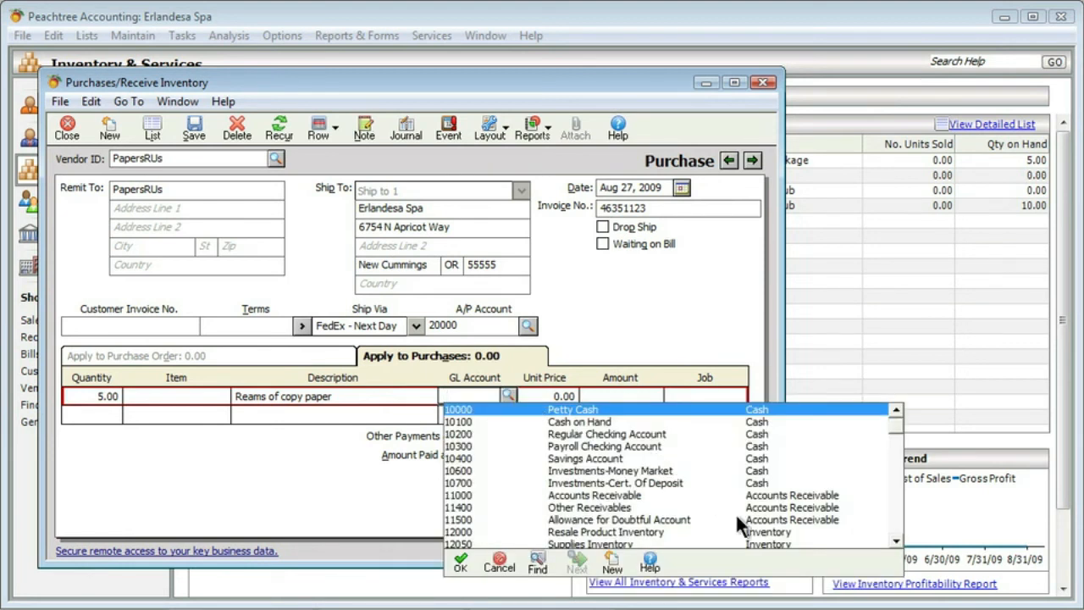
scroll(down, 3)
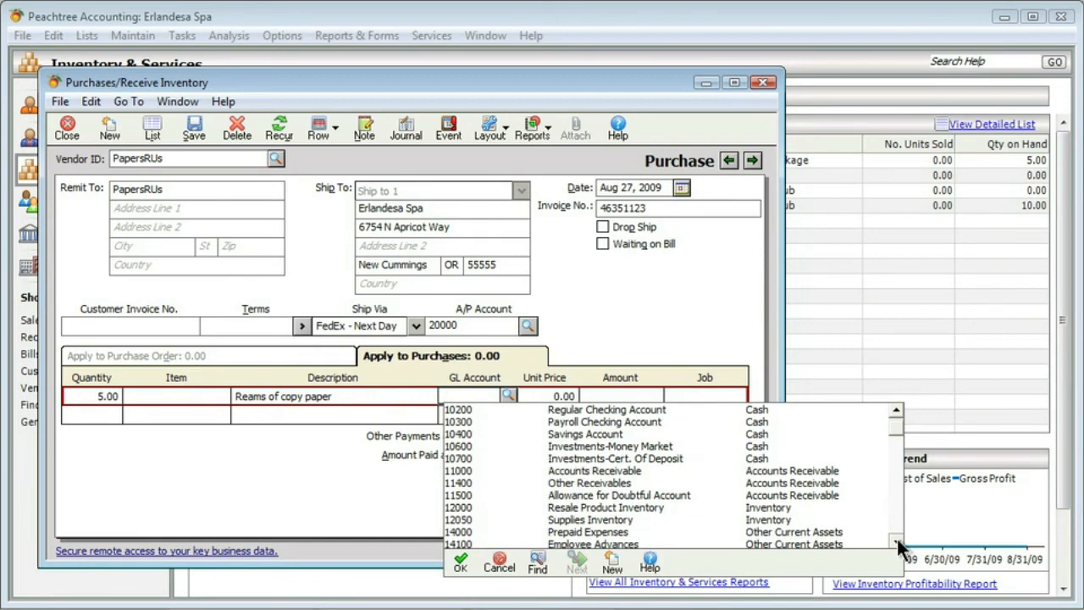
click(895, 543)
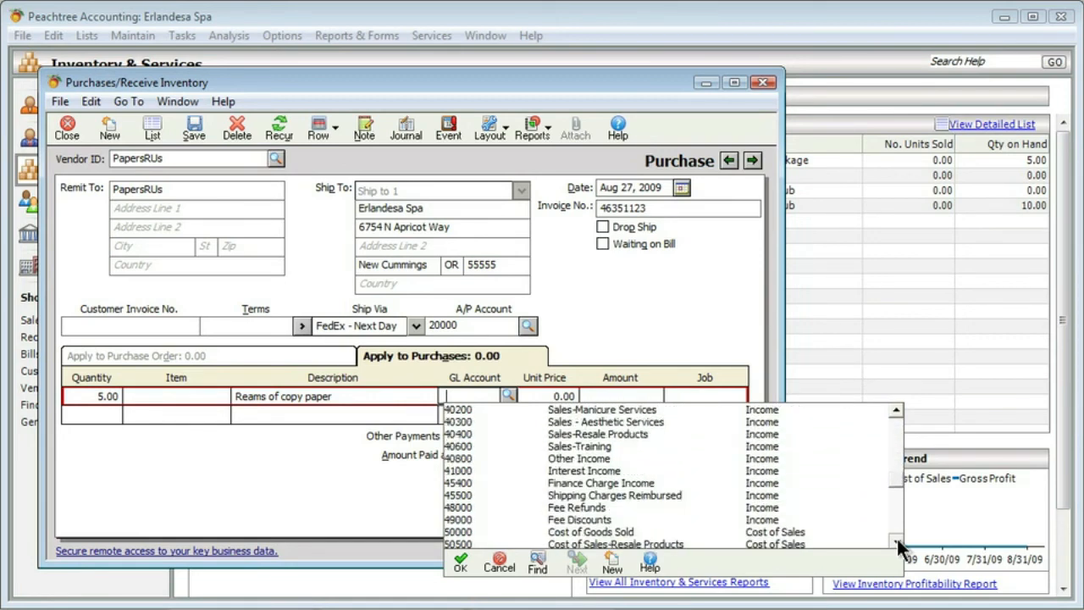
scroll(down, 3)
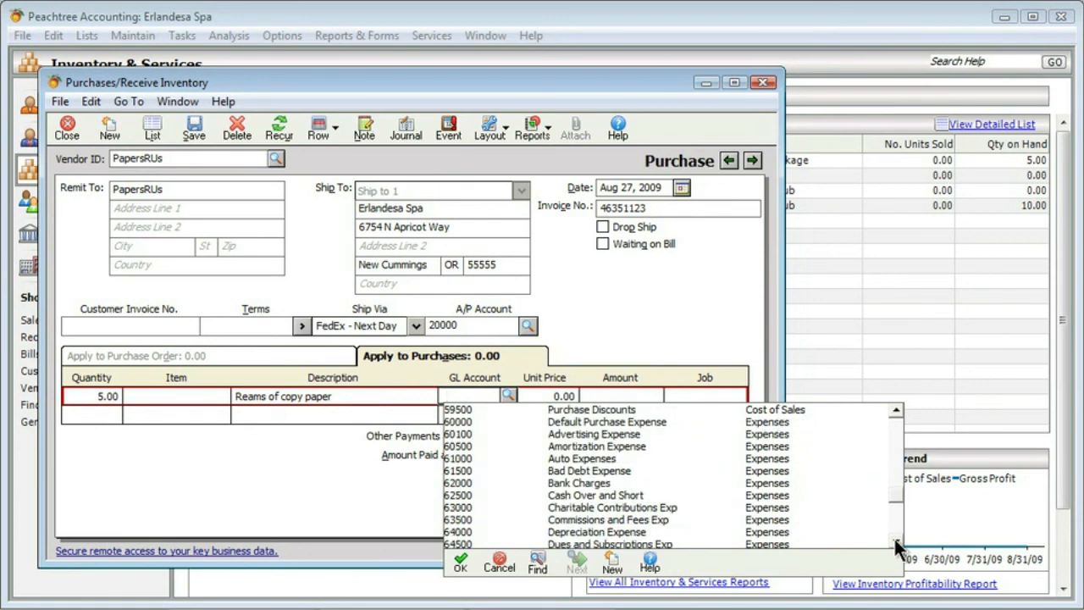
scroll(down, 3)
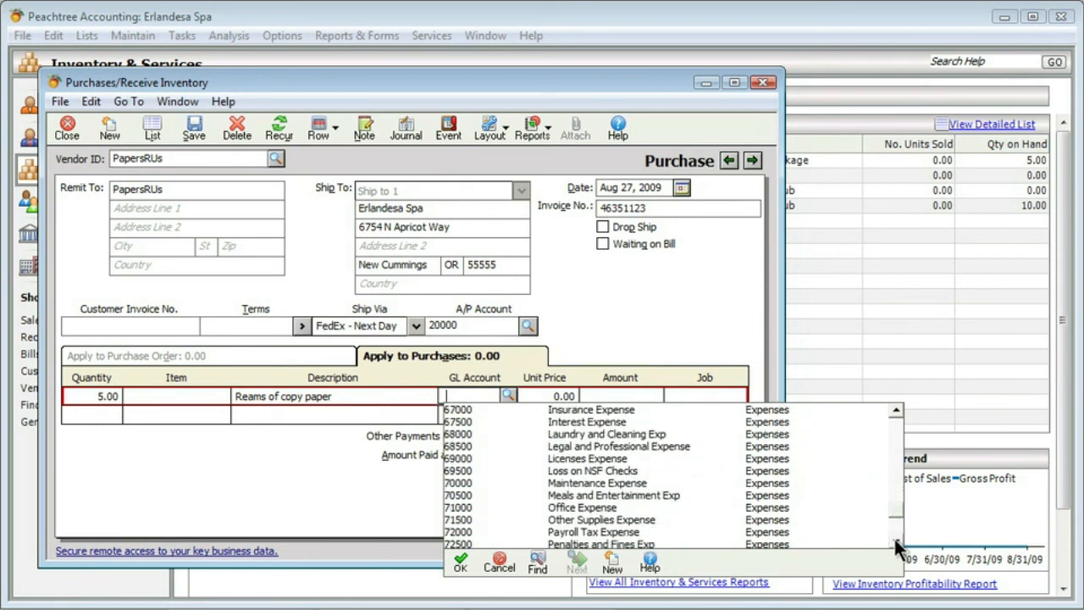
mouse_move(651, 529)
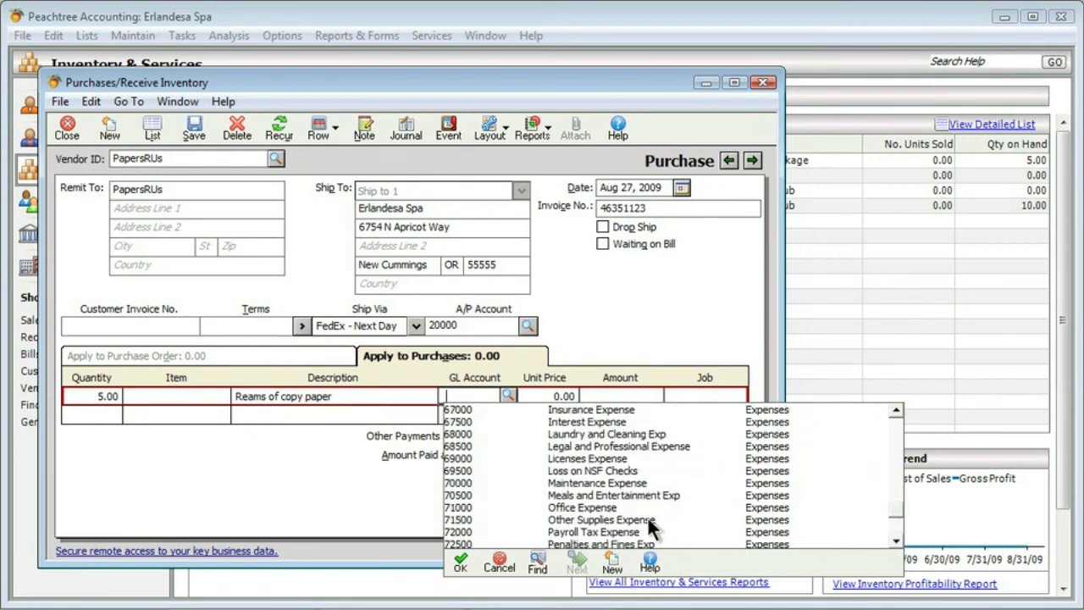
Step: Assign account 71500 Other Supplies Expense and unit price 3.48, totalling 17.40
click(601, 519)
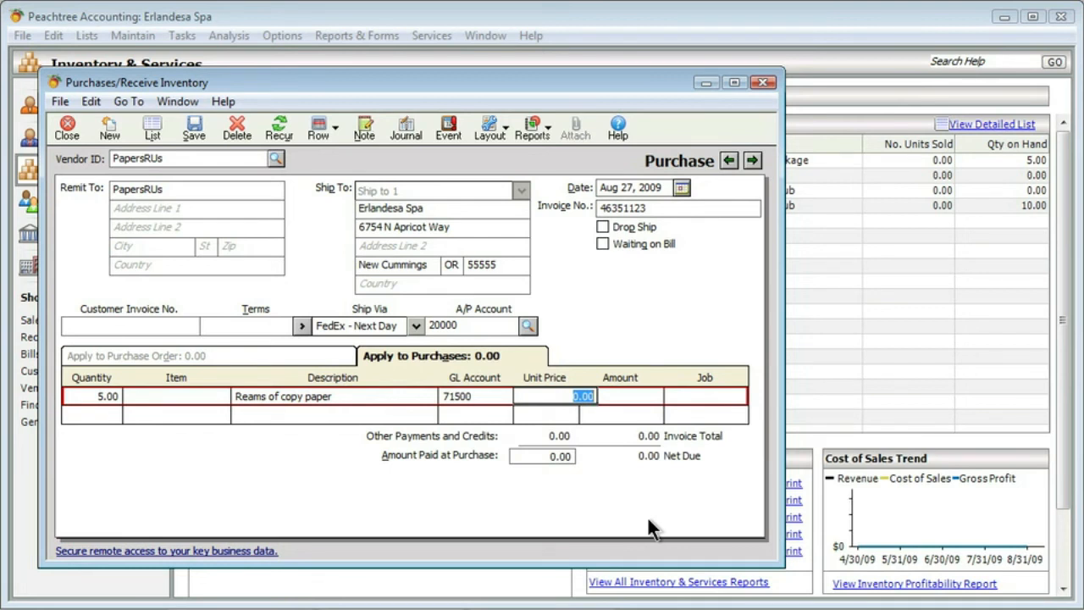
text(3.48)
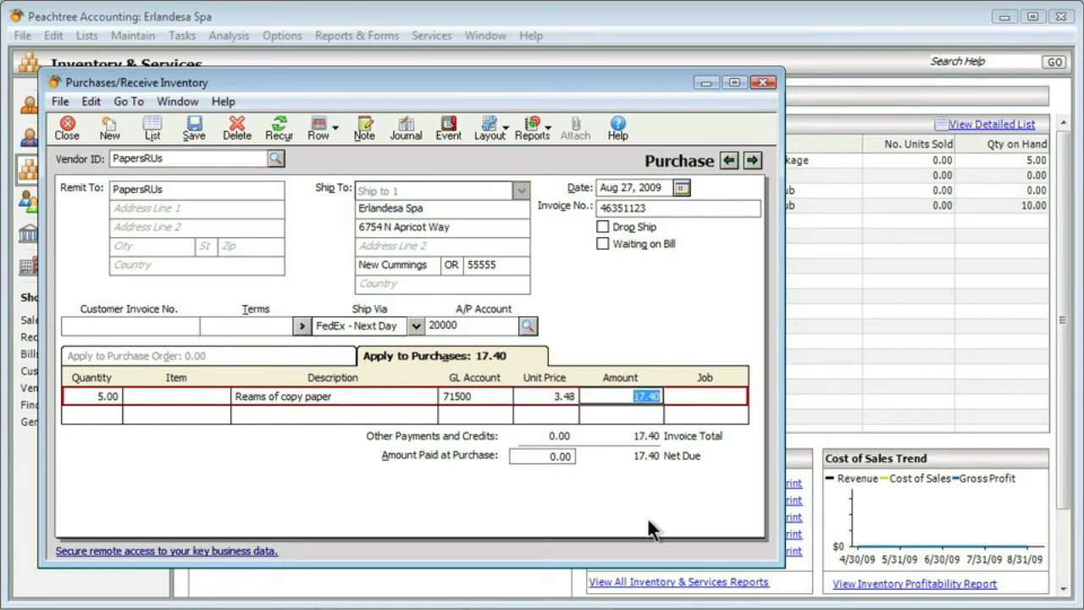
mouse_move(610, 478)
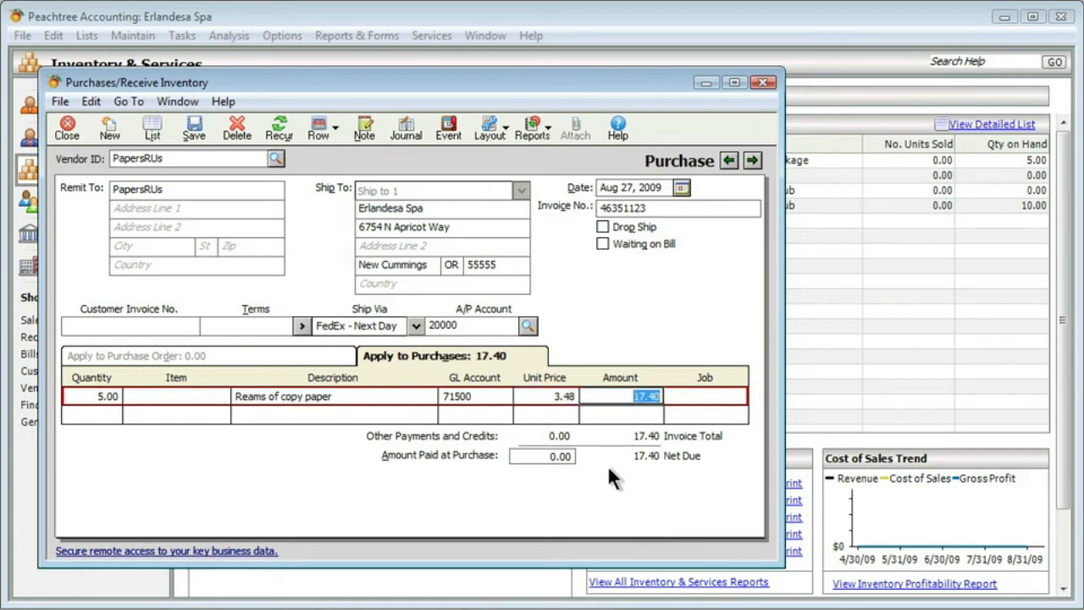
mouse_move(568, 444)
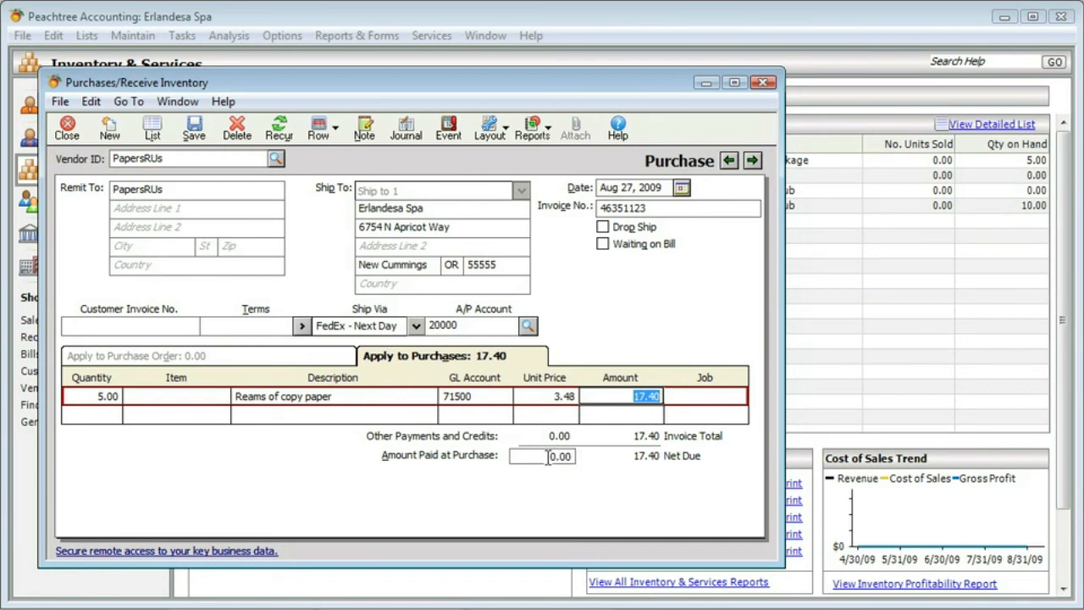
Step: Enter 17.40 paid at purchase with check reference 27345 and cash account 10200
click(556, 456)
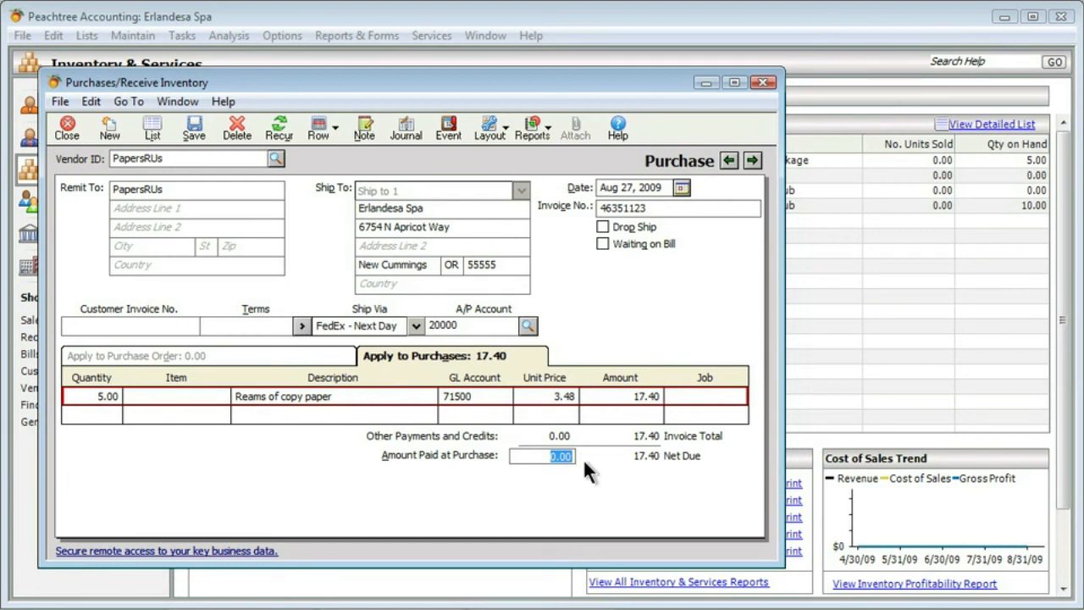
text(17.40)
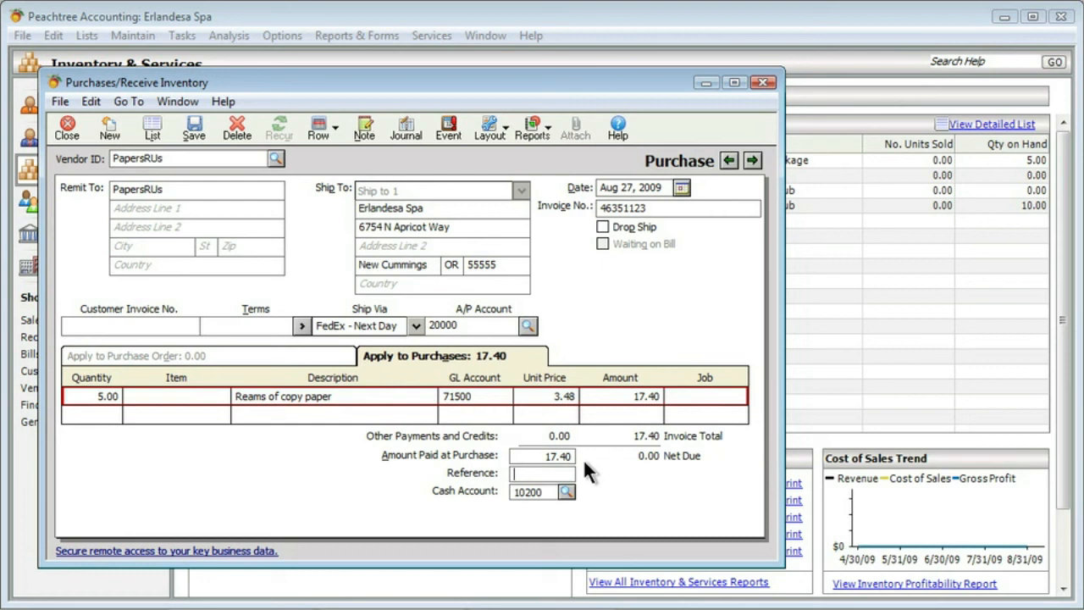
text(2)
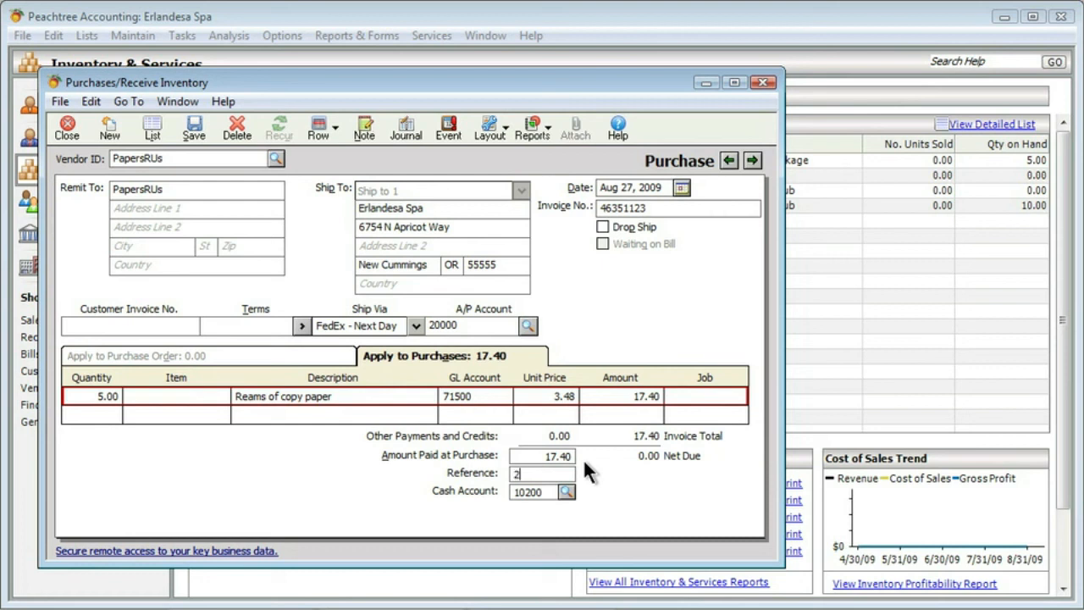
text(7345)
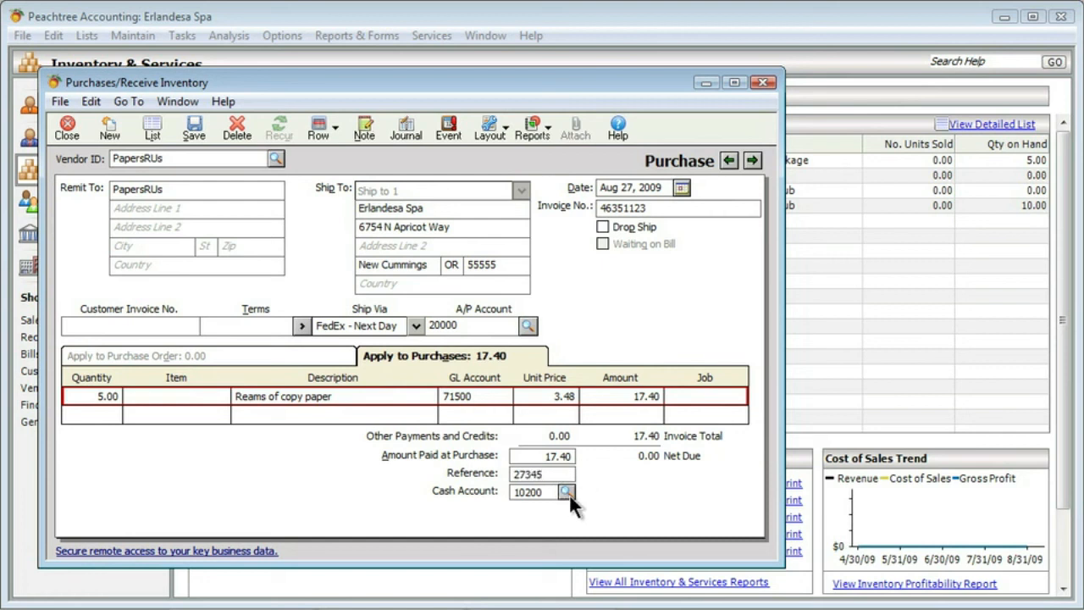
click(566, 492)
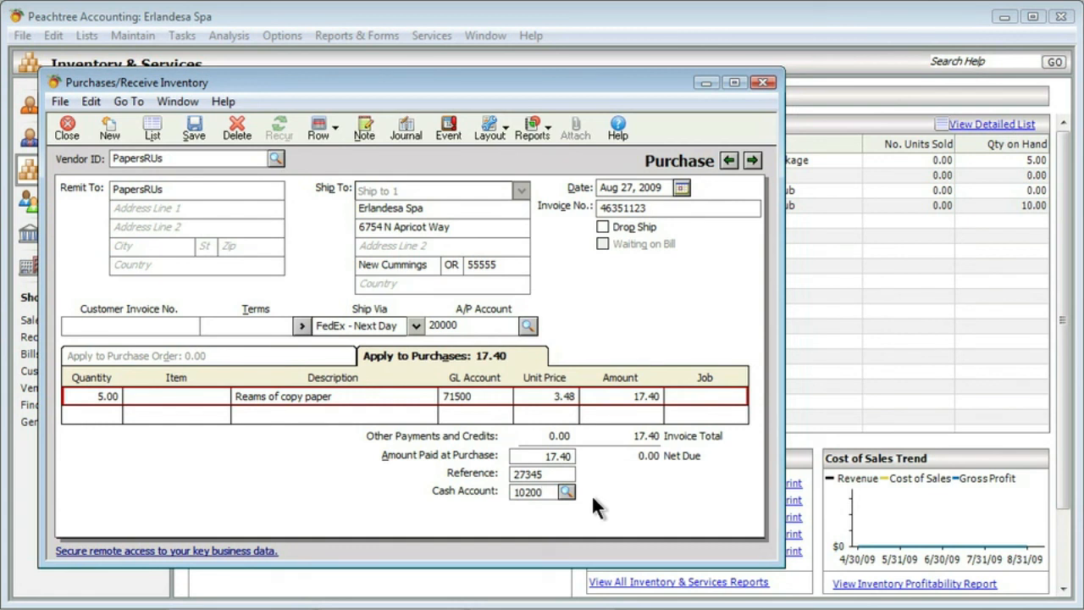
mouse_move(318, 195)
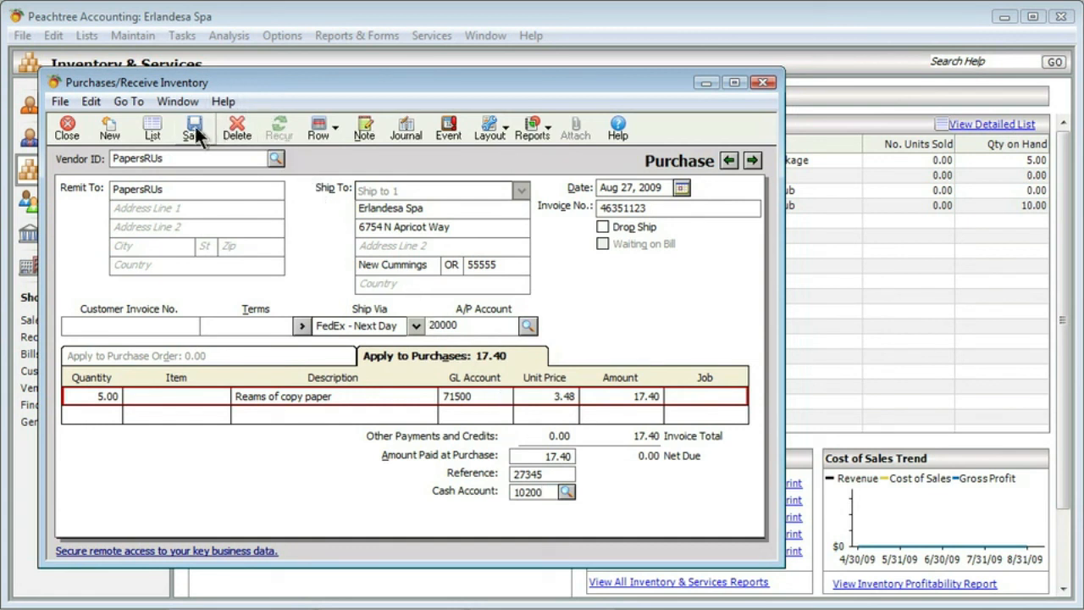
mouse_move(197, 139)
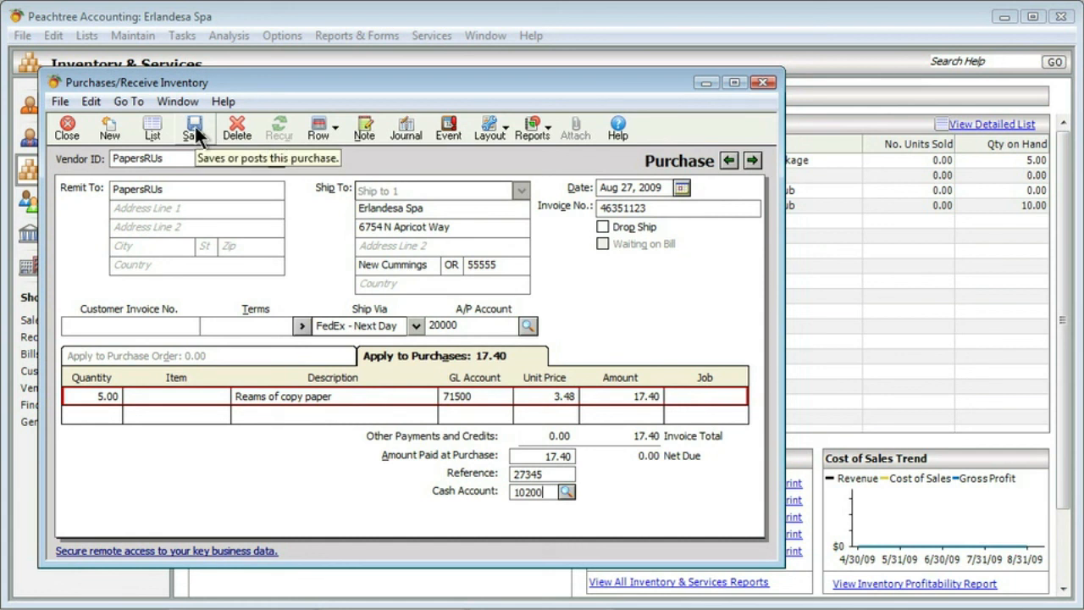
Step: Save the purchase and set up the missing vendor from the Invalid ID warning
click(194, 128)
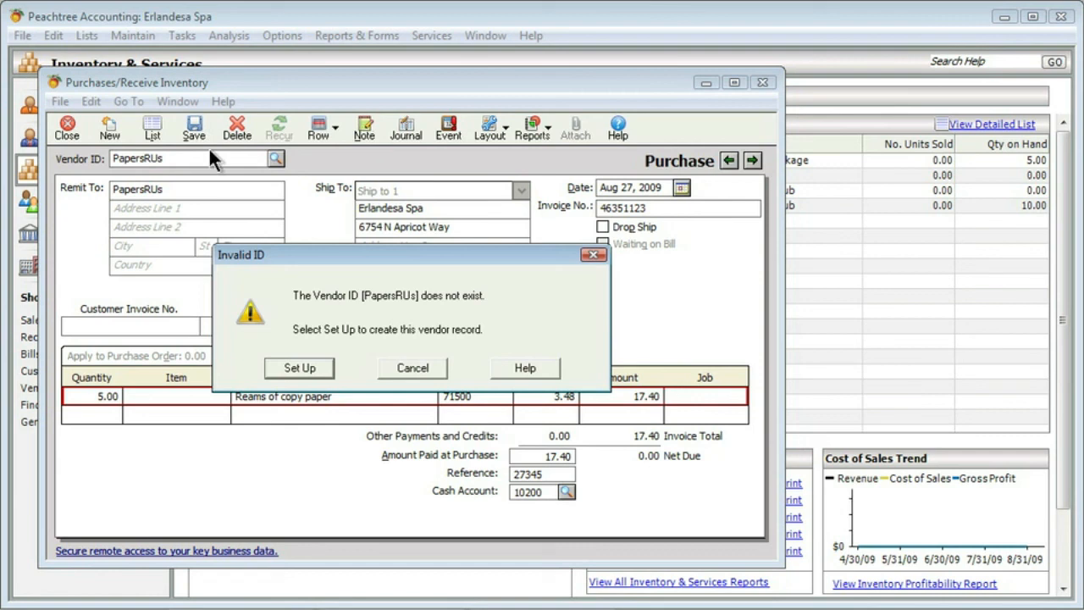
click(412, 368)
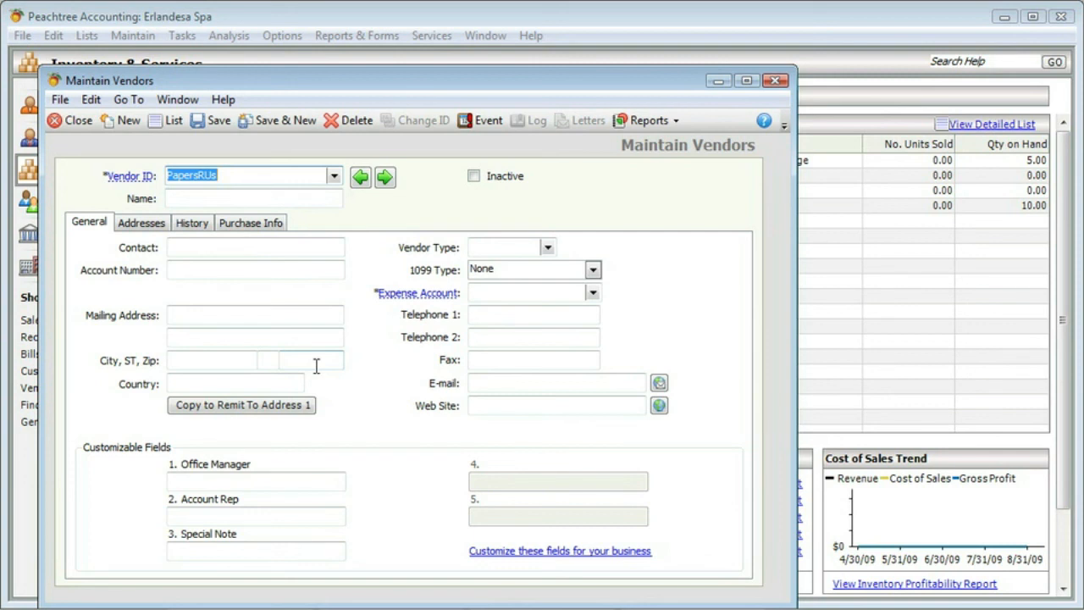
Step: Name the vendor PapersRUs, assign expense account 71500 Other Supplies Expense, and save it
text(P)
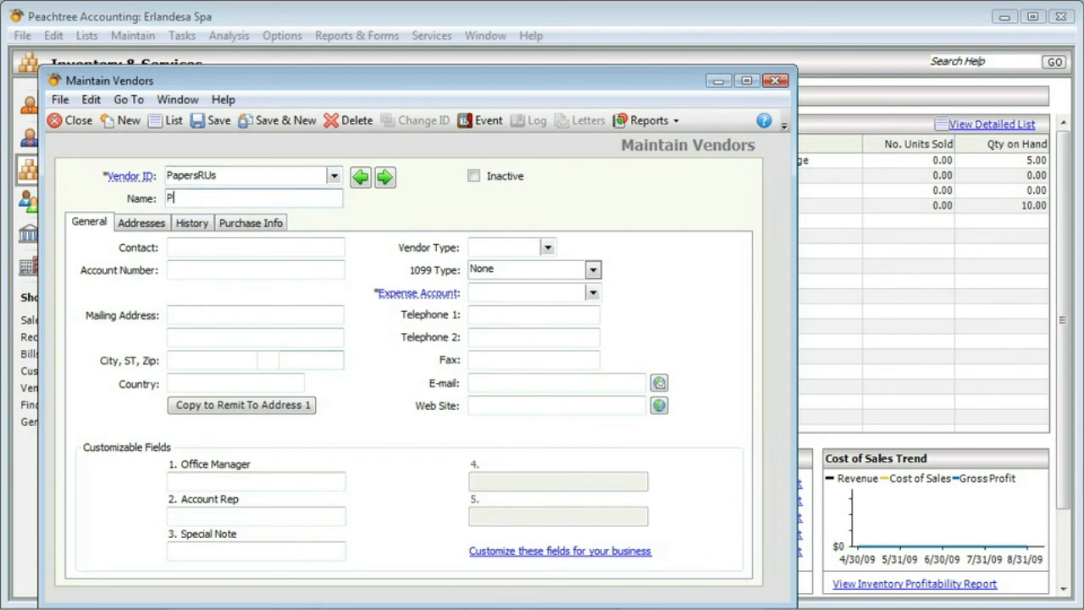
text(apersRUs)
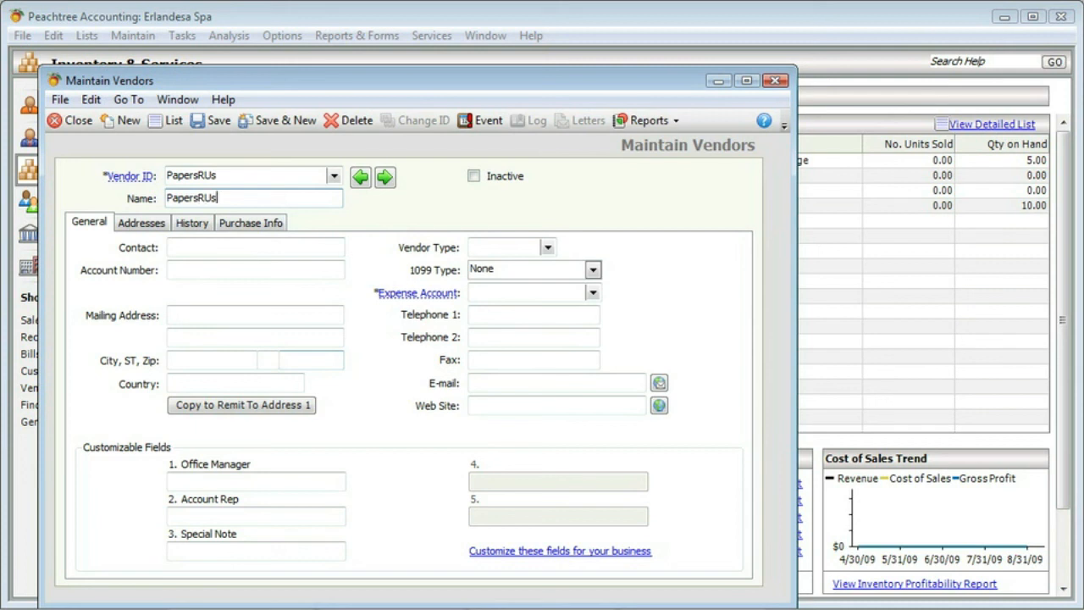
mouse_move(401, 424)
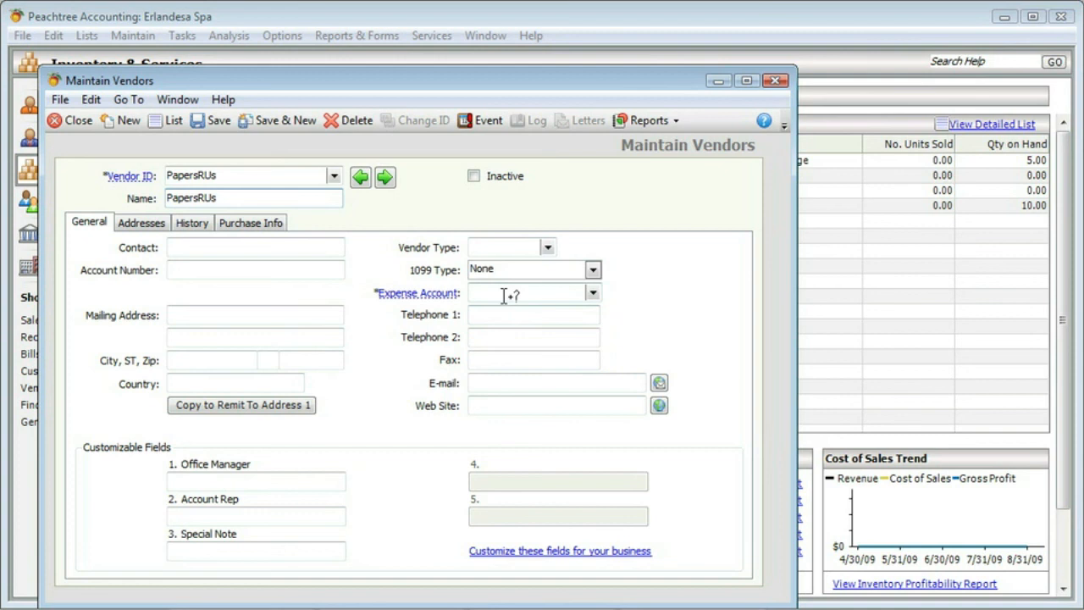
click(593, 294)
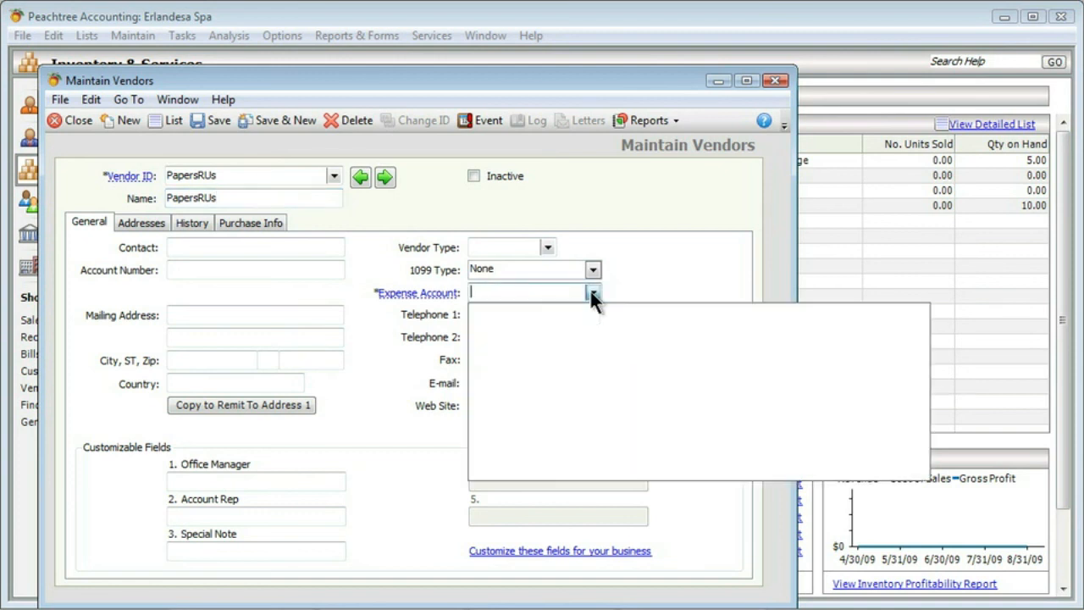
click(594, 291)
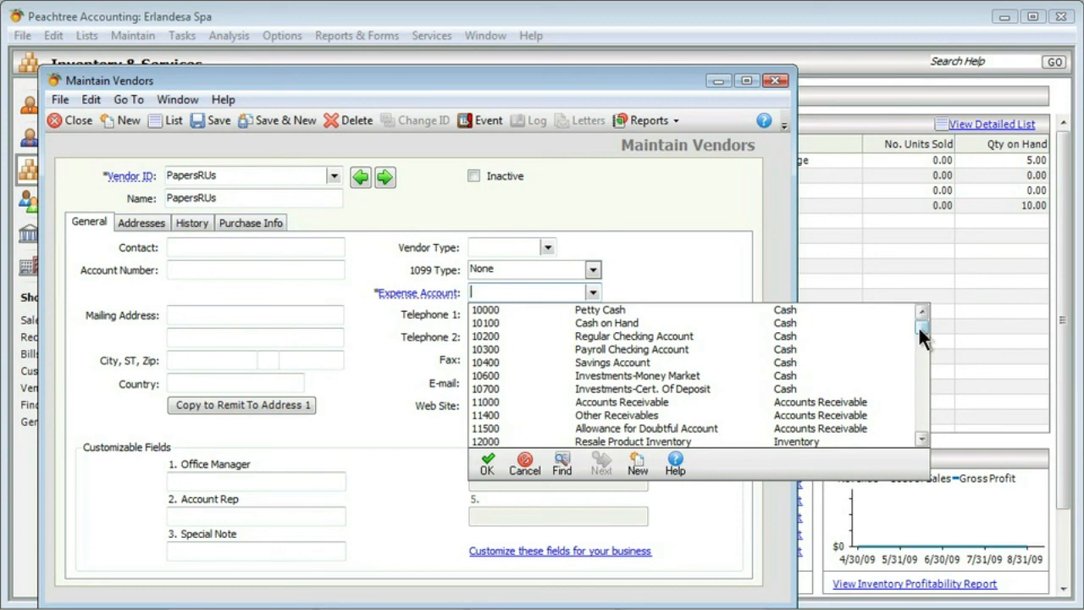
scroll(down, 3)
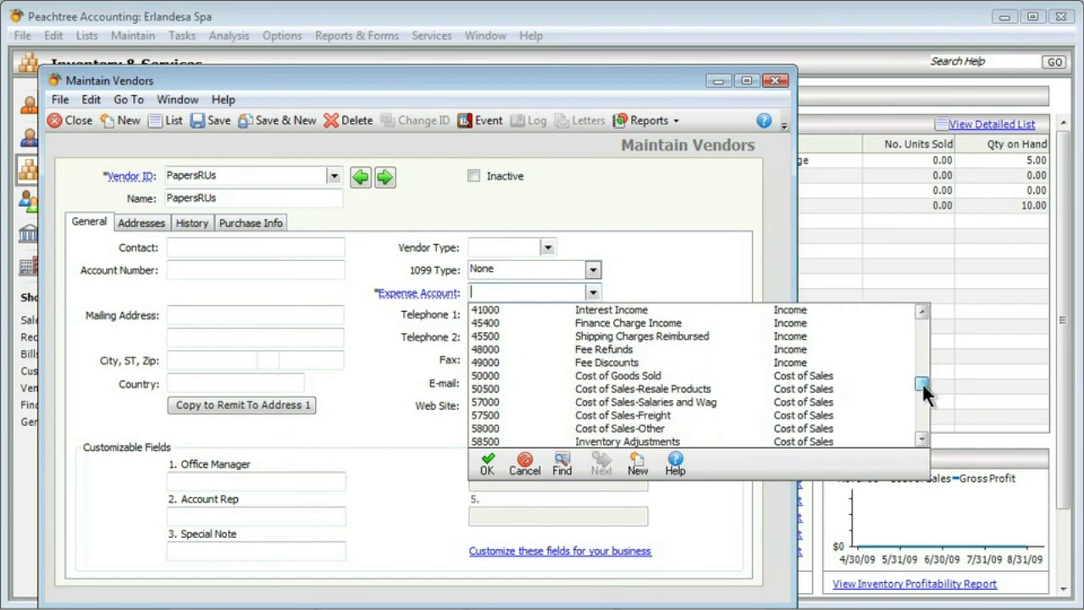
scroll(down, 3)
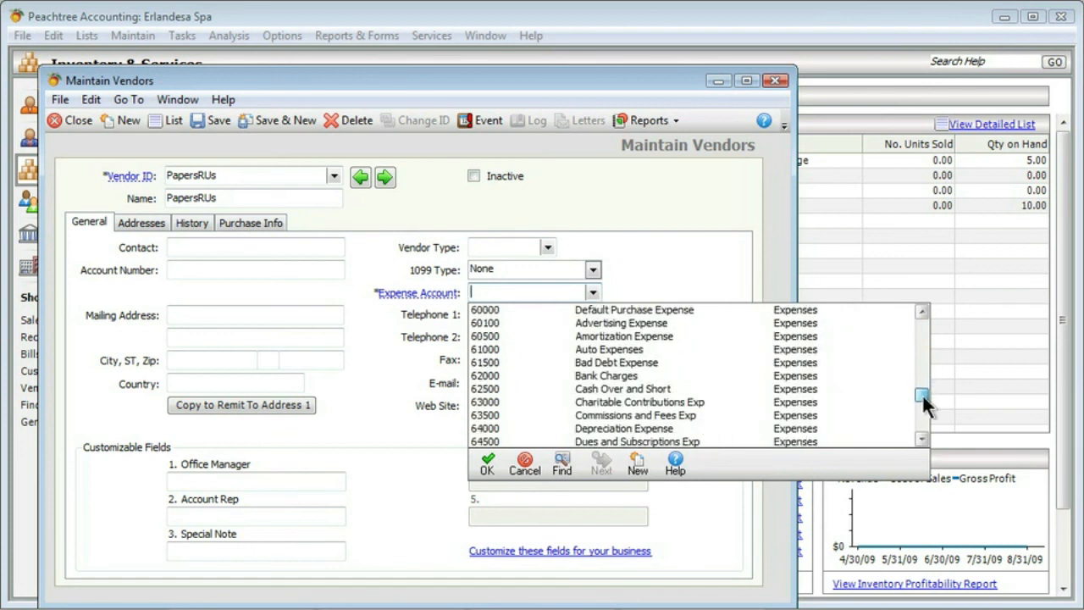
scroll(down, 3)
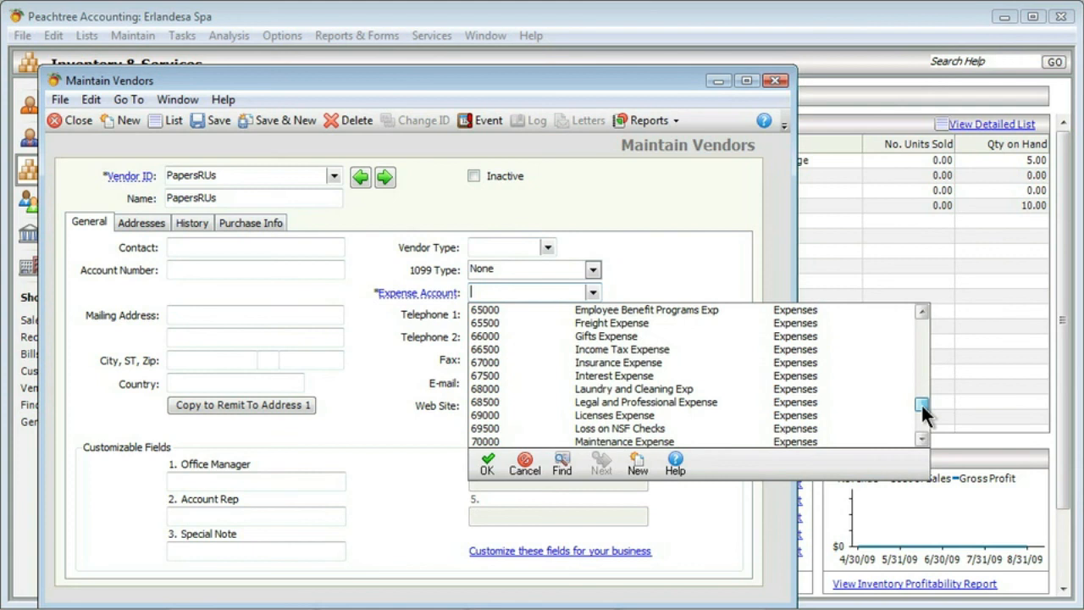
scroll(down, 3)
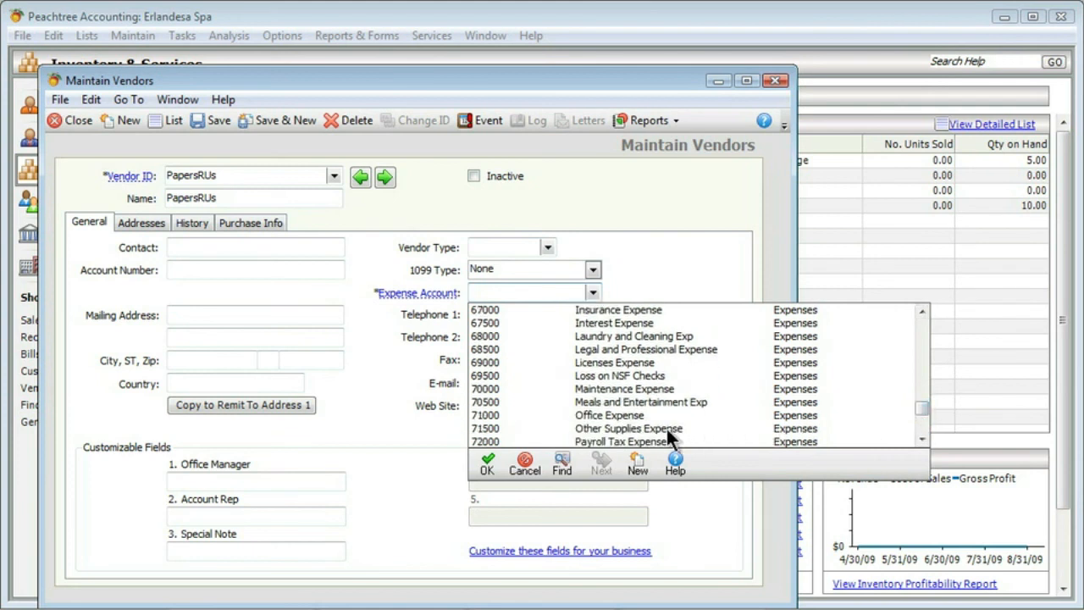
click(629, 427)
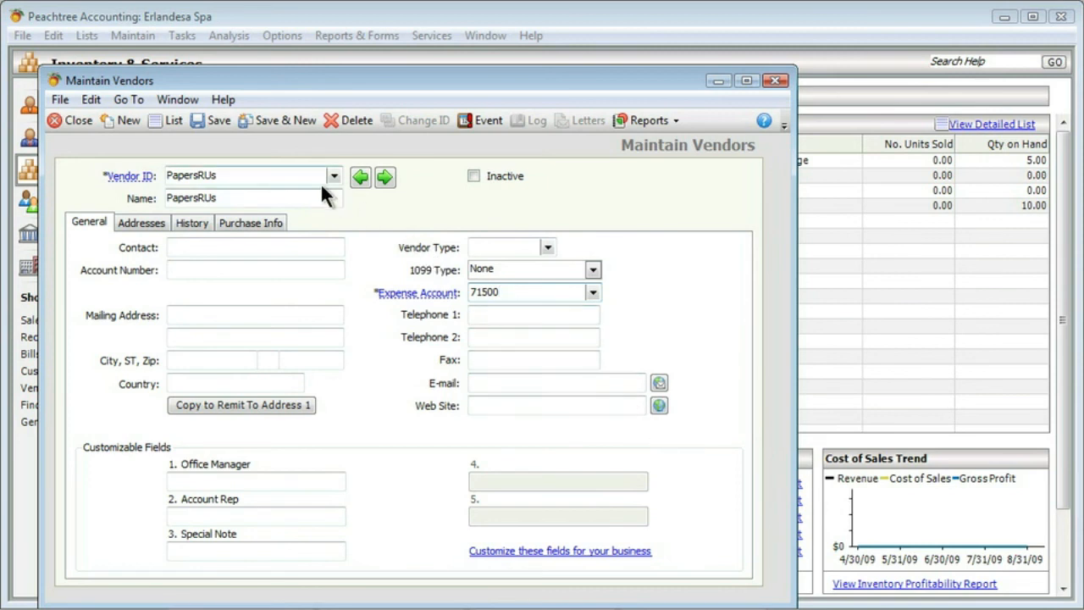
mouse_move(219, 126)
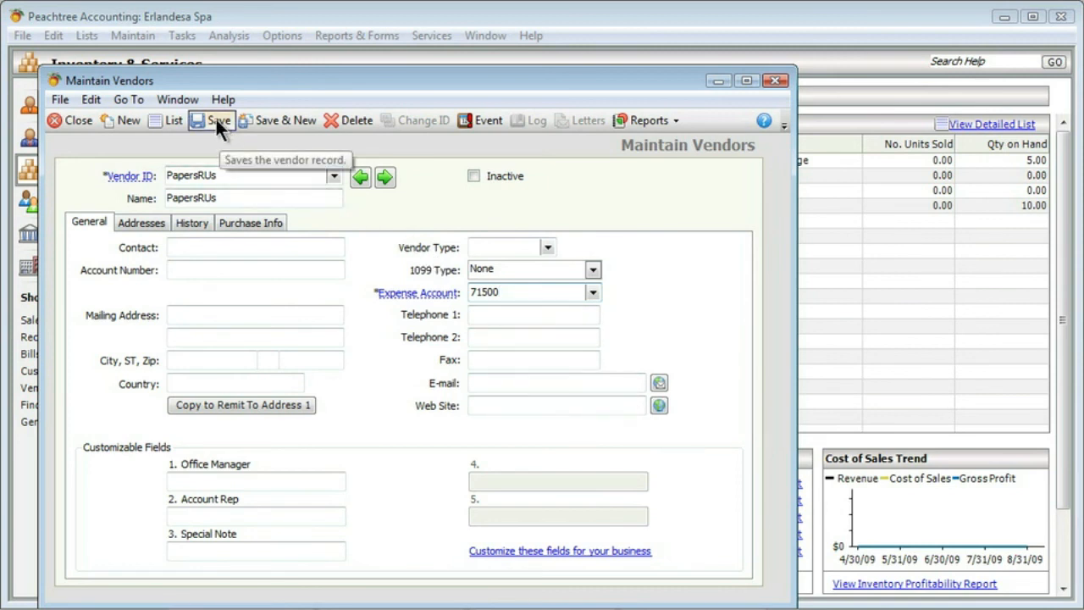
click(210, 120)
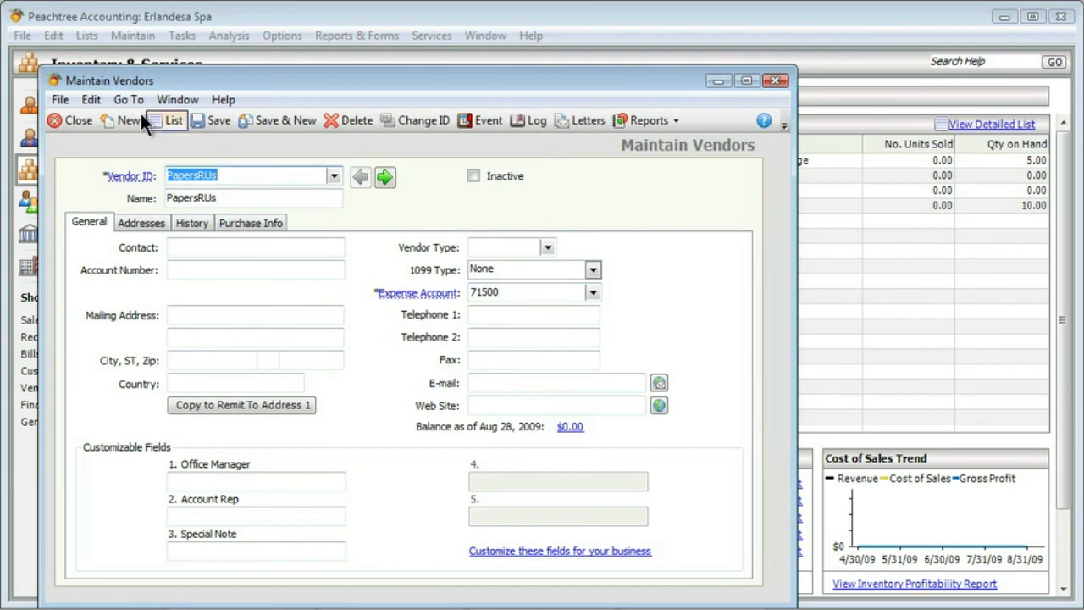
mouse_move(77, 122)
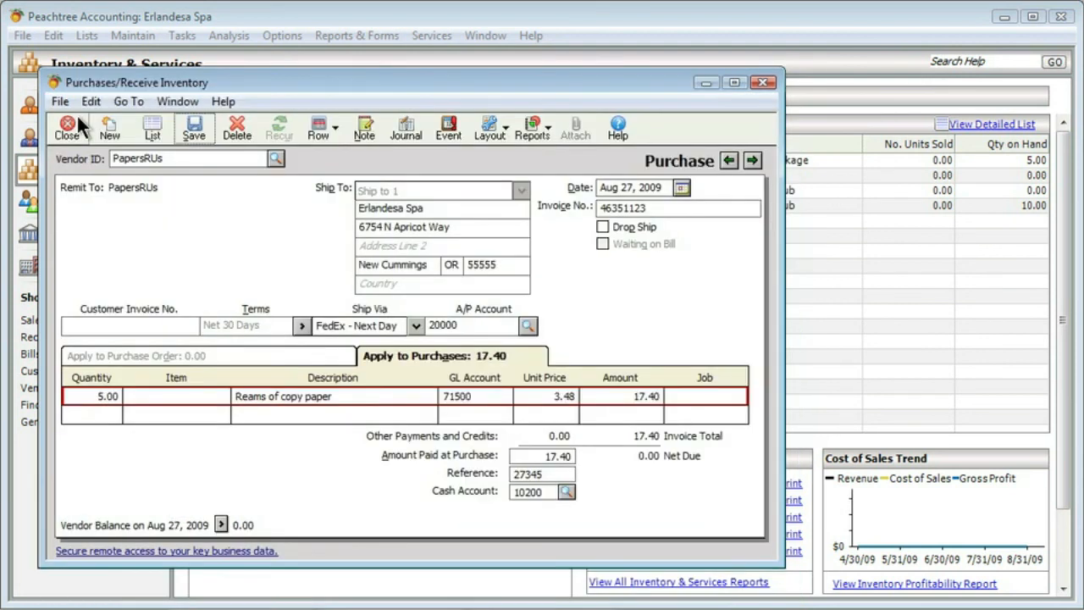
mouse_move(299, 176)
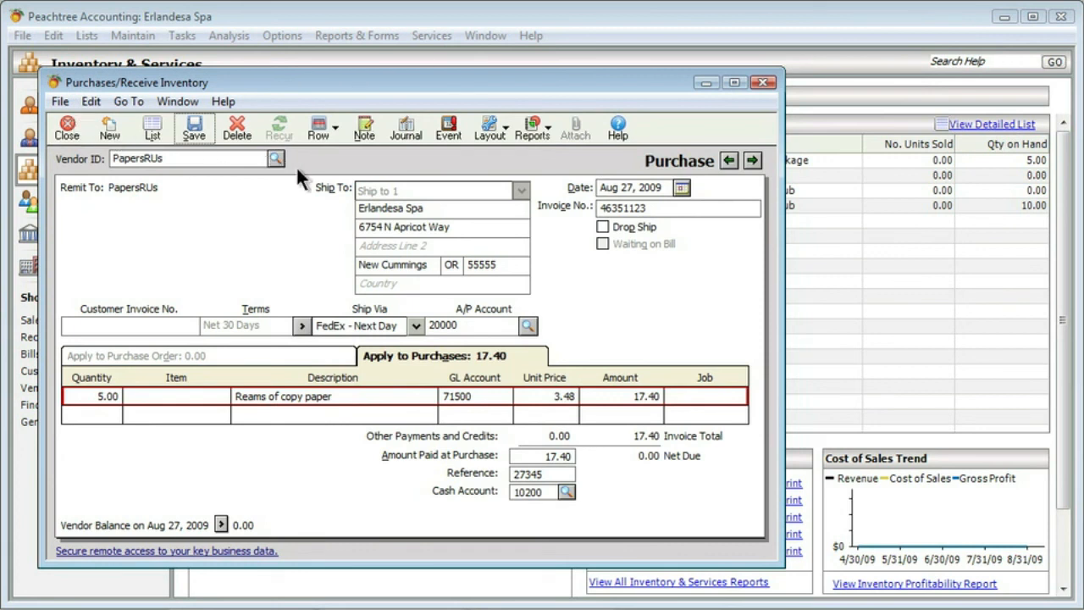
mouse_move(301, 173)
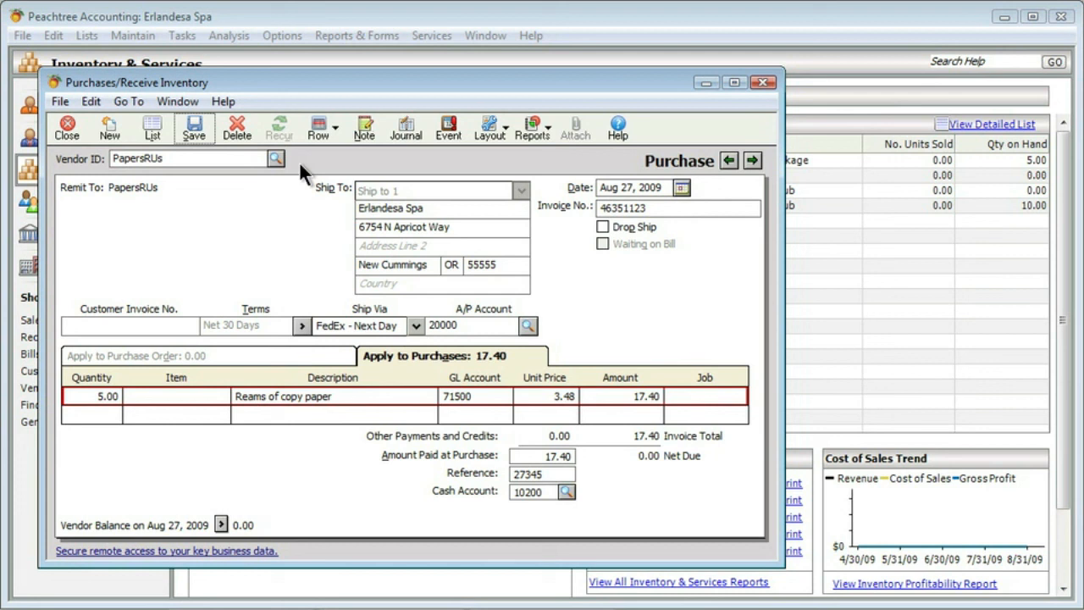
mouse_move(288, 168)
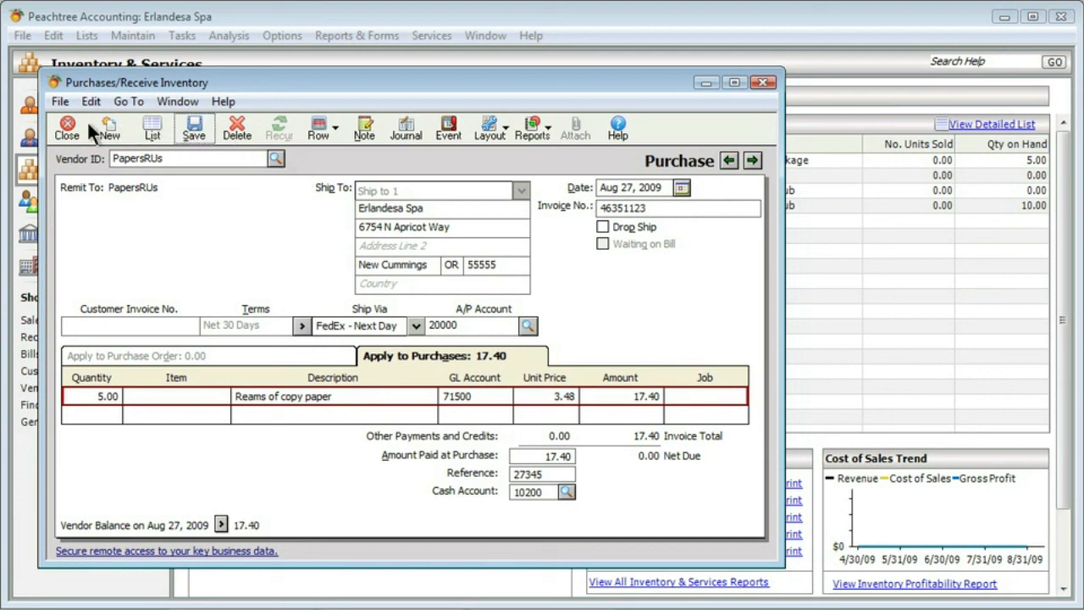
Step: Close the saved PapersRUs purchase, returning to the Inventory & Services page
click(66, 124)
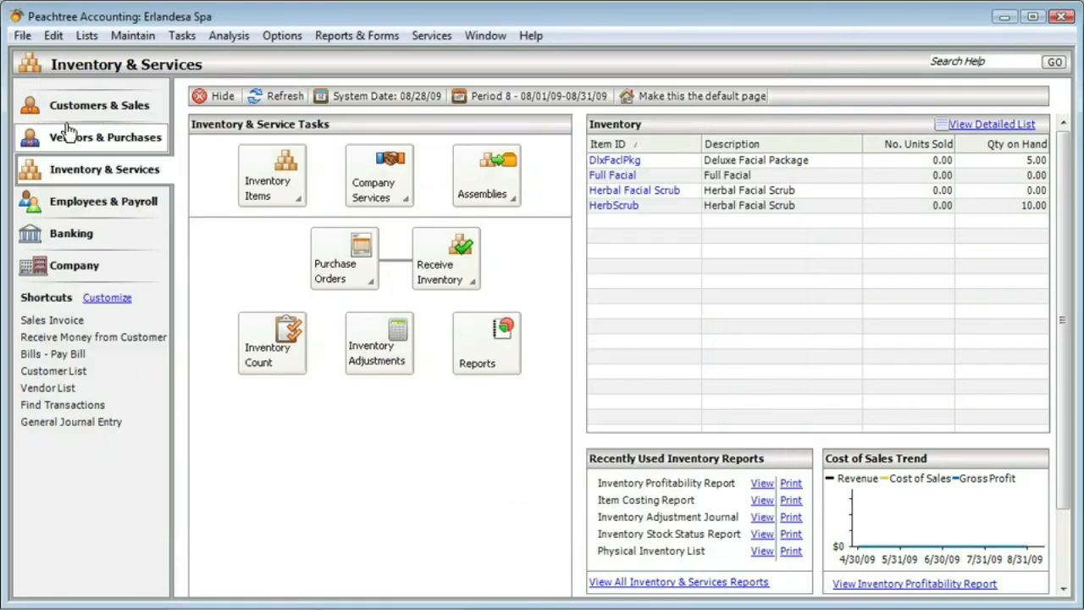